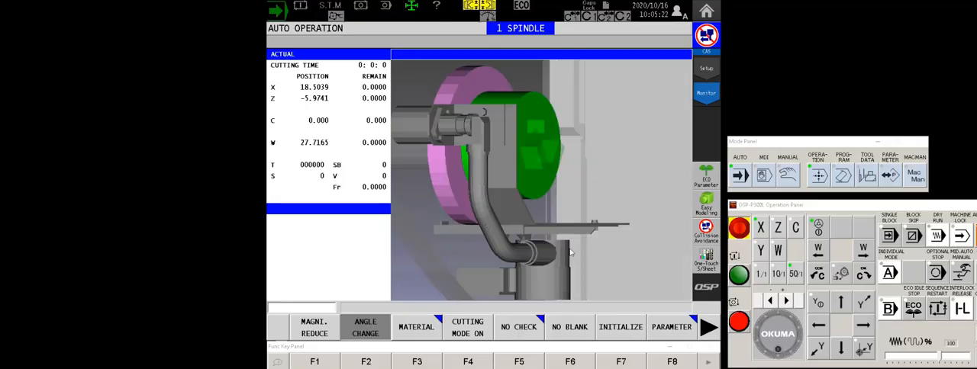
mouse_move(565, 248)
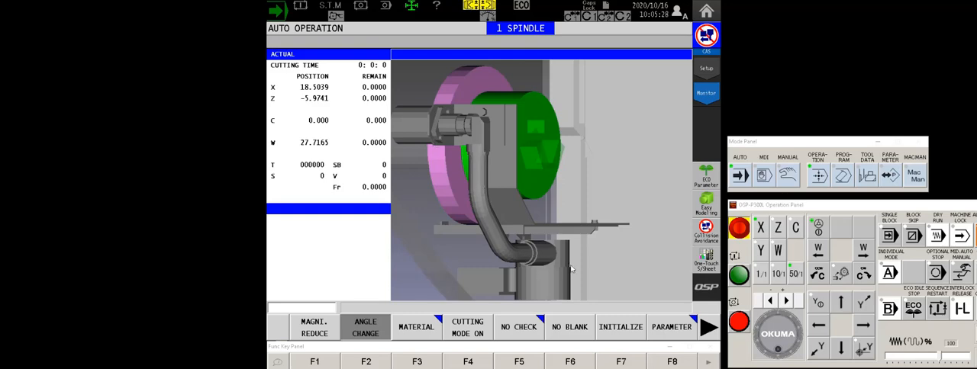
mouse_move(554, 252)
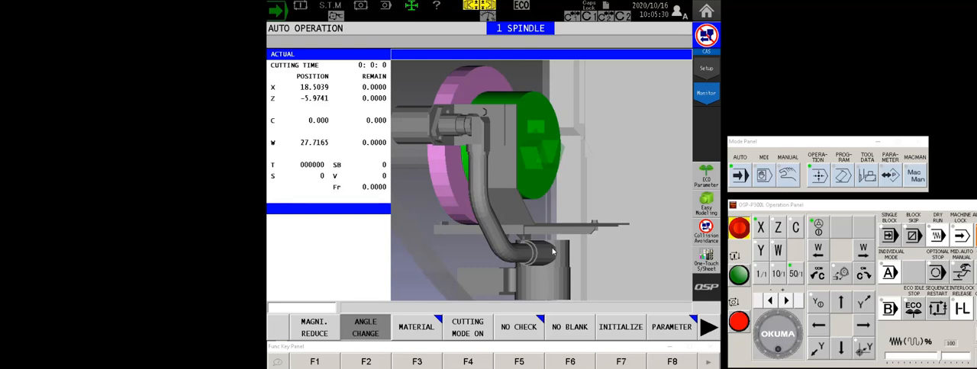
mouse_move(538, 259)
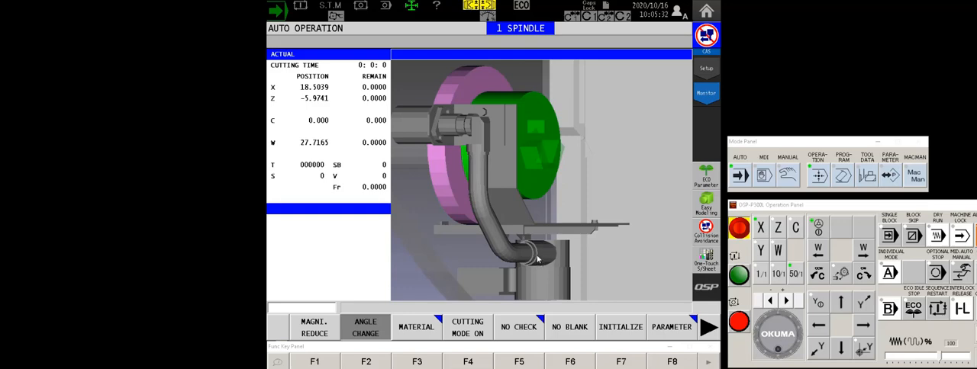
mouse_move(576, 291)
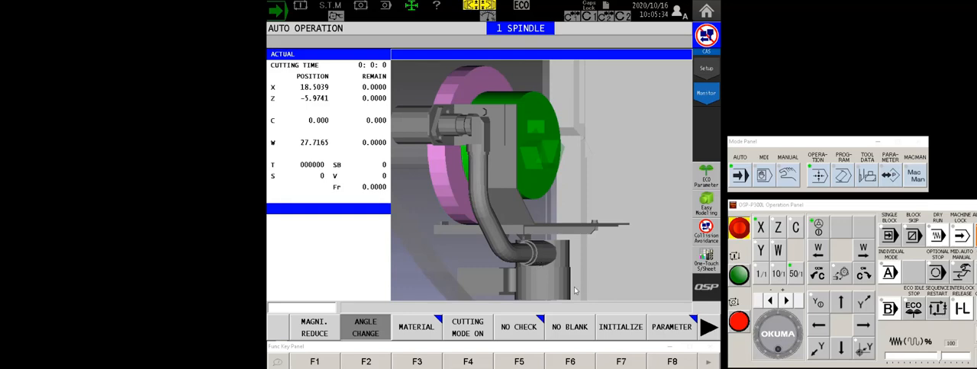
mouse_move(601, 265)
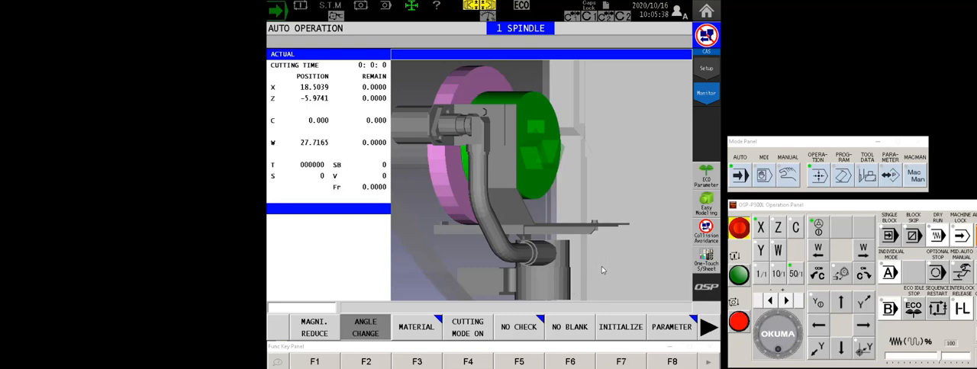
mouse_move(659, 213)
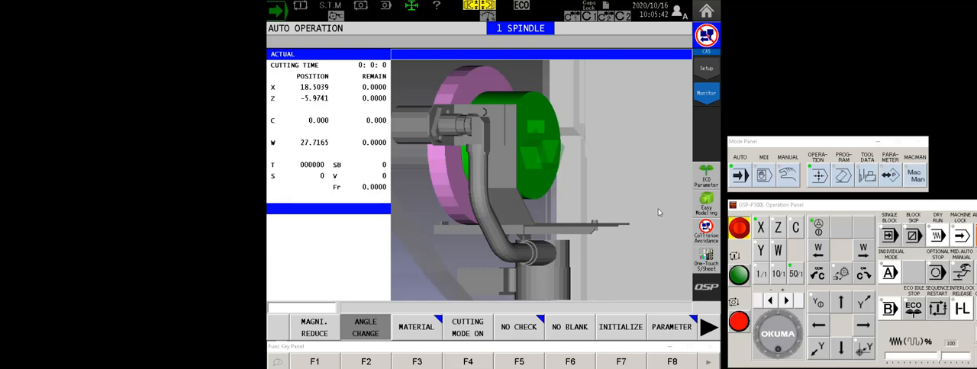
mouse_move(641, 263)
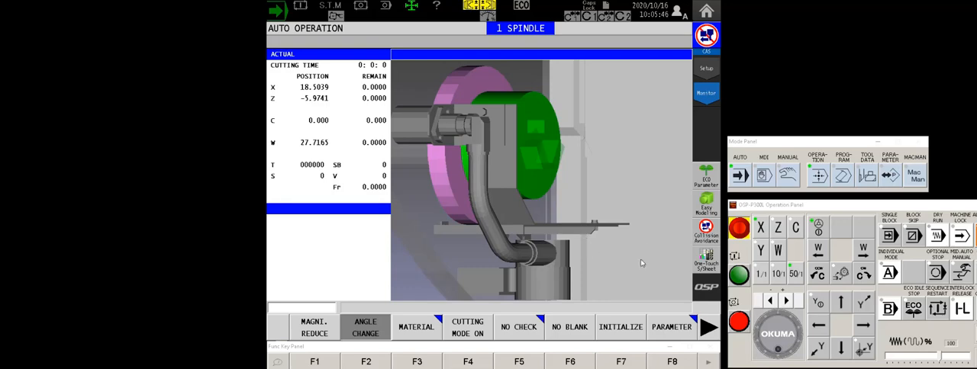
mouse_move(454, 136)
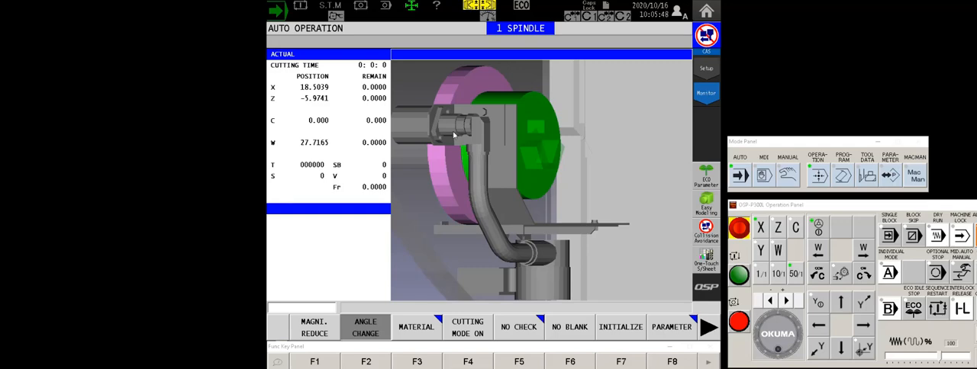
mouse_move(499, 184)
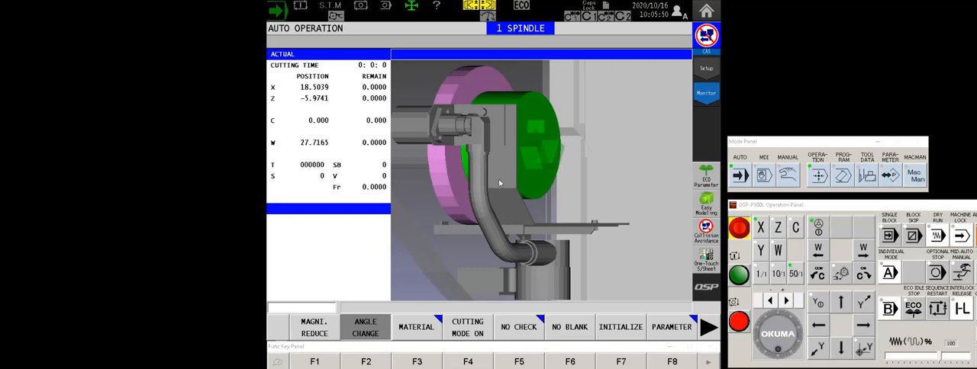
mouse_move(661, 242)
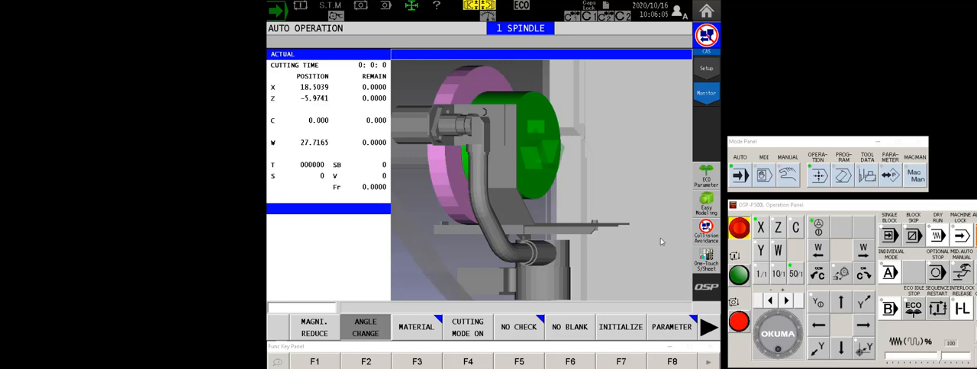
mouse_move(682, 232)
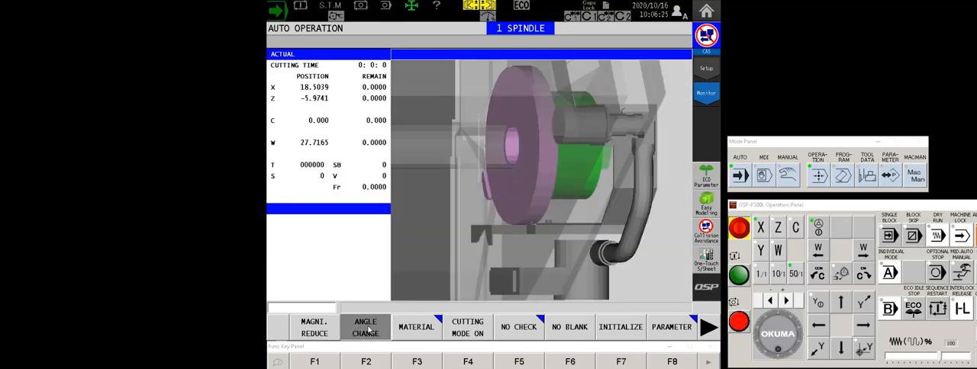
- Rotate and zoom the 3D machine model to a close-up of the turret beside the sub spindle
left_click(313, 326)
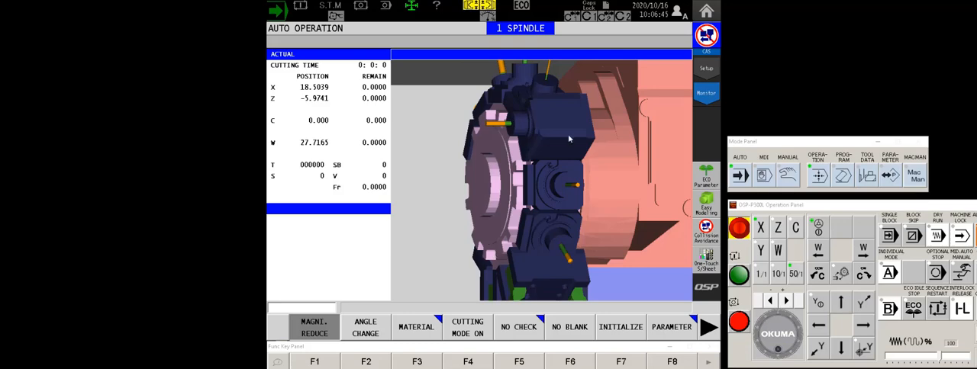
mouse_move(578, 198)
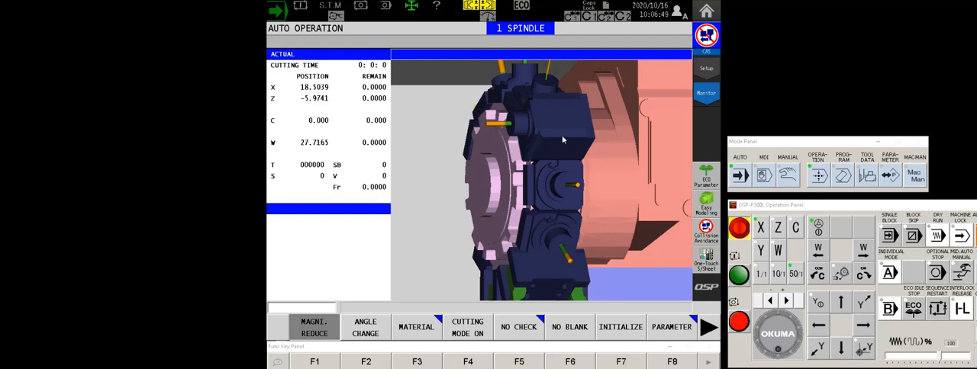
mouse_move(490, 133)
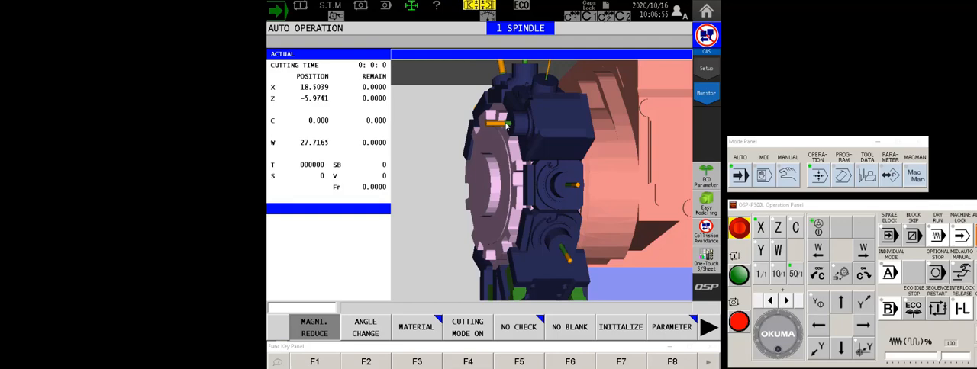
mouse_move(527, 232)
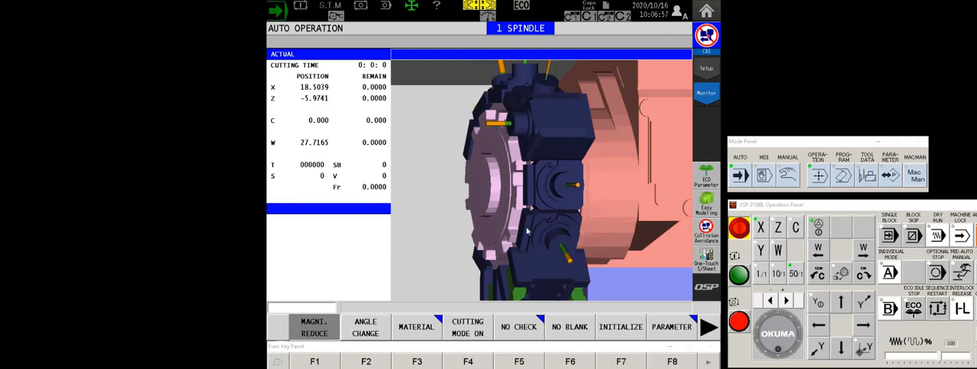
mouse_move(530, 252)
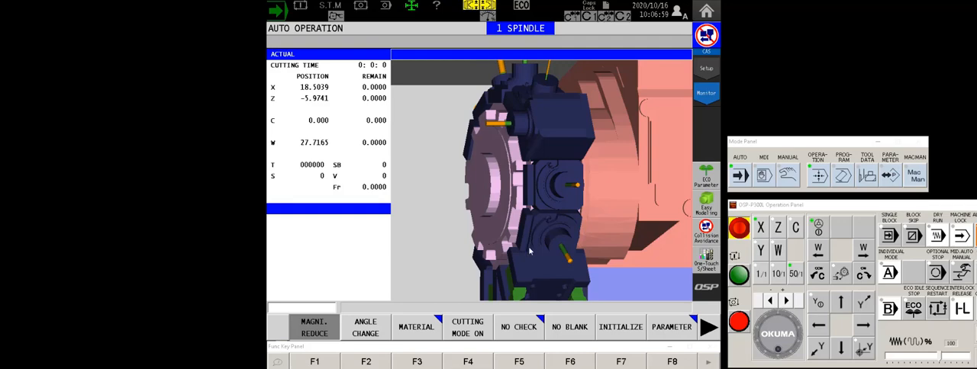
mouse_move(535, 245)
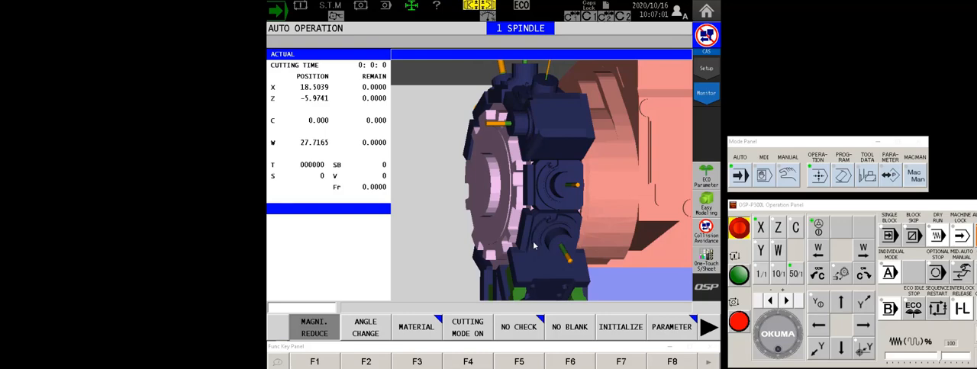
mouse_move(673, 253)
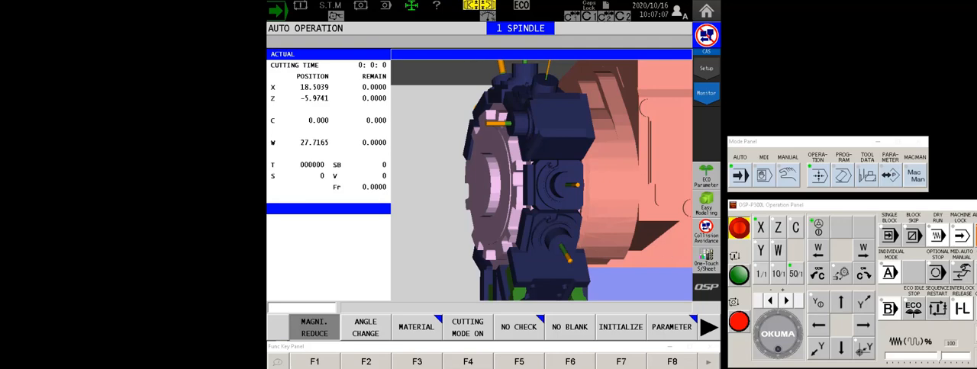
mouse_move(561, 140)
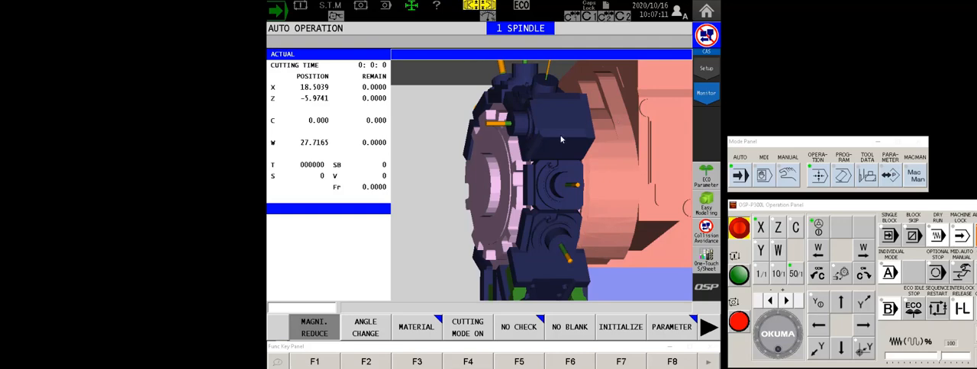
mouse_move(532, 137)
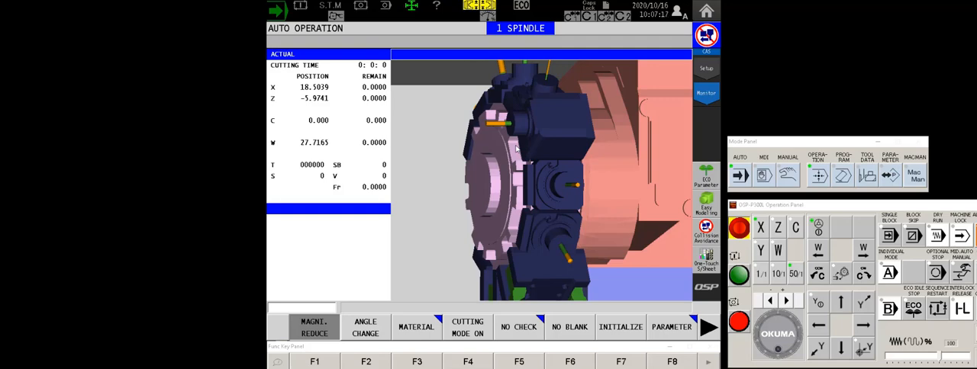
mouse_move(491, 128)
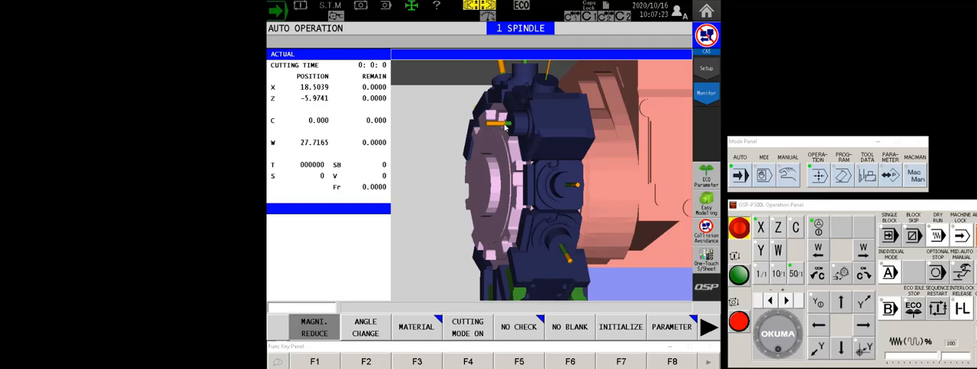
mouse_move(500, 129)
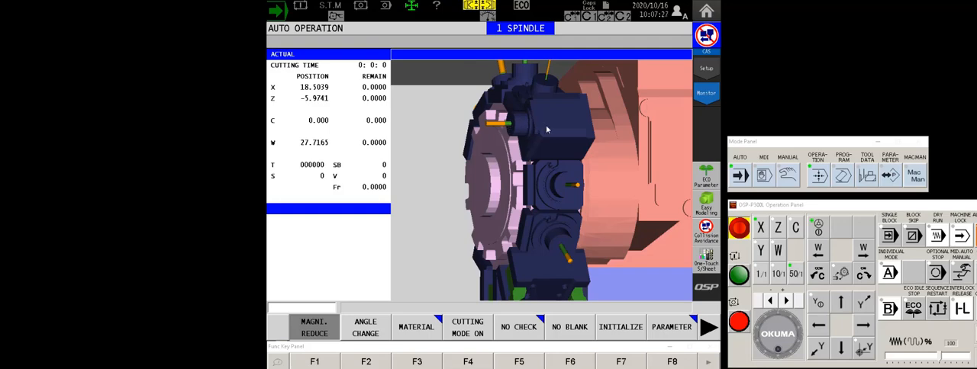
mouse_move(655, 165)
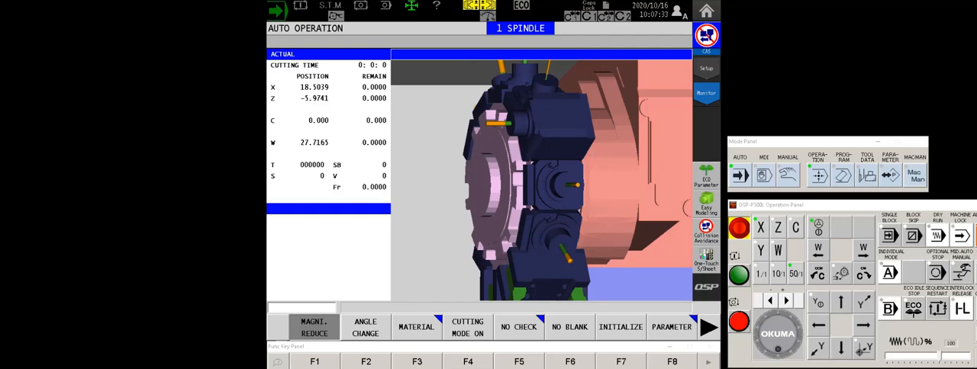
mouse_move(603, 248)
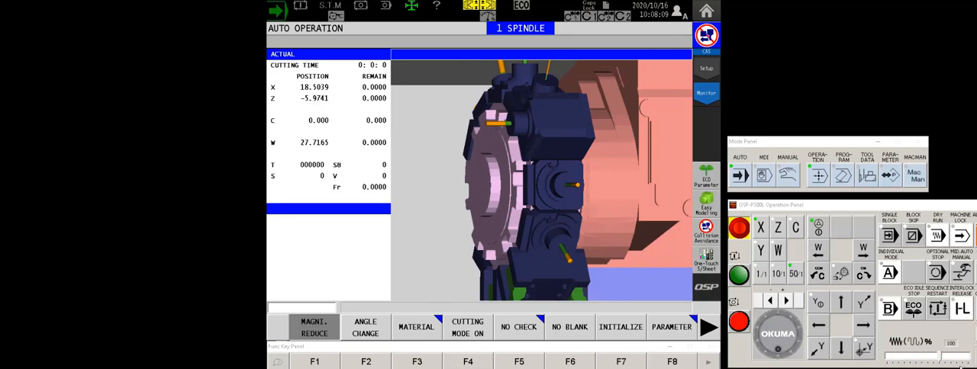
mouse_move(725, 93)
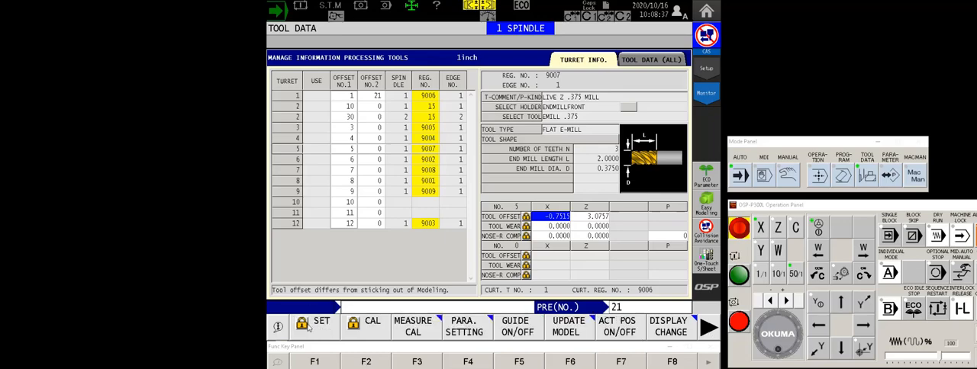
- Set offset No. 5's X tool offset for the live .375 end mill to -0.5000
left_click(321, 326)
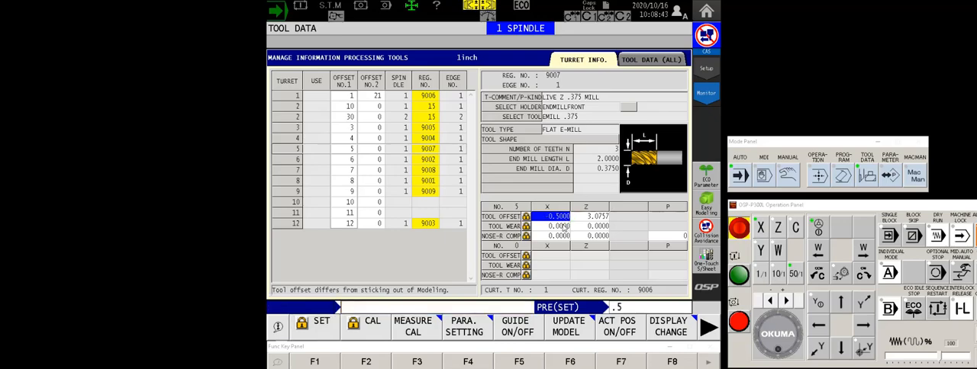
mouse_move(625, 208)
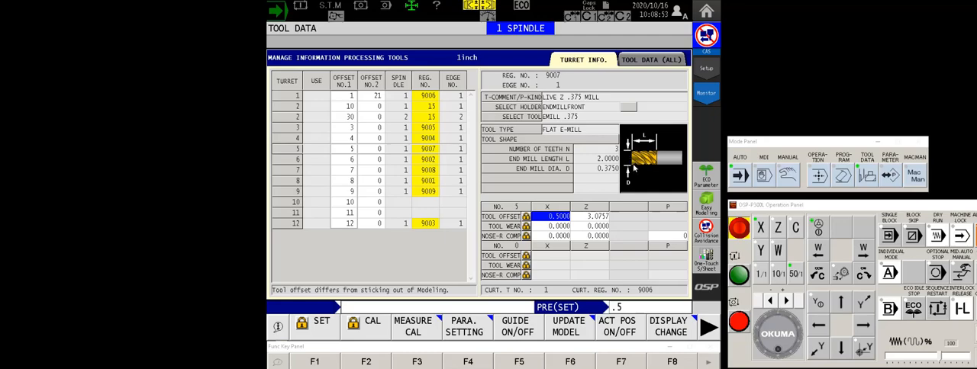
mouse_move(632, 163)
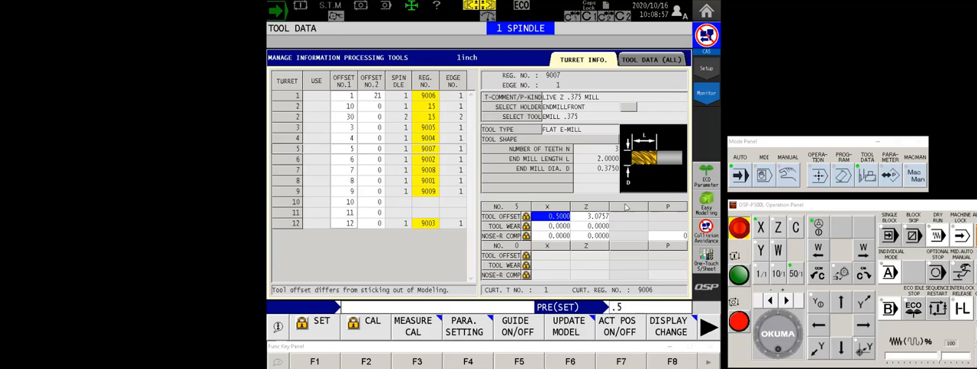
mouse_move(558, 224)
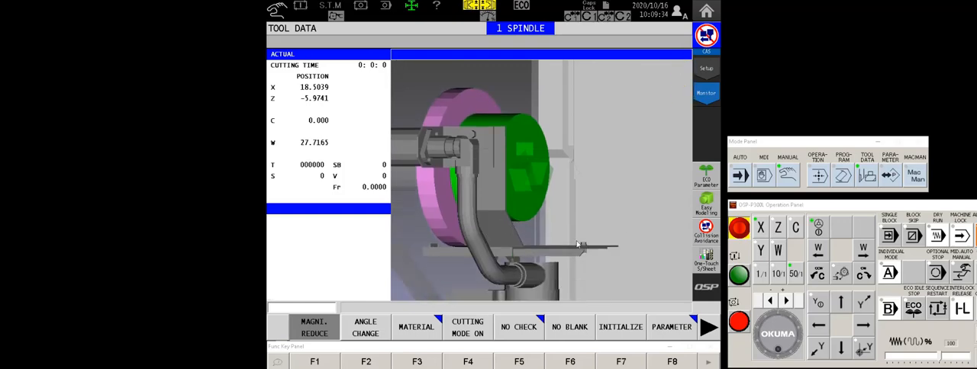
mouse_move(537, 250)
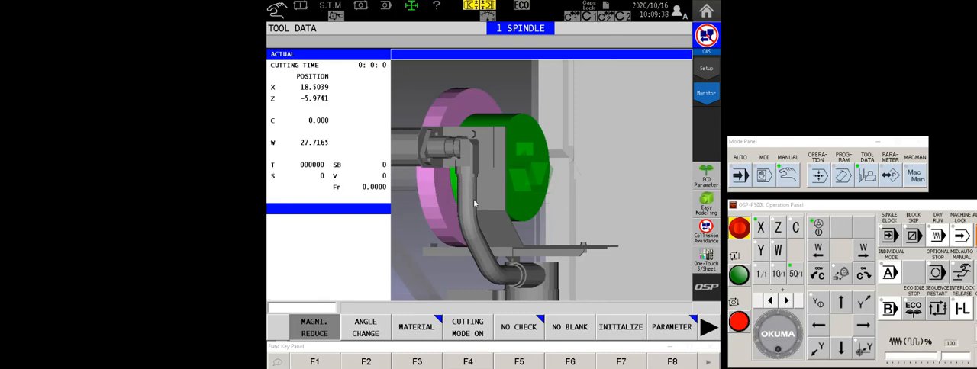
mouse_move(471, 223)
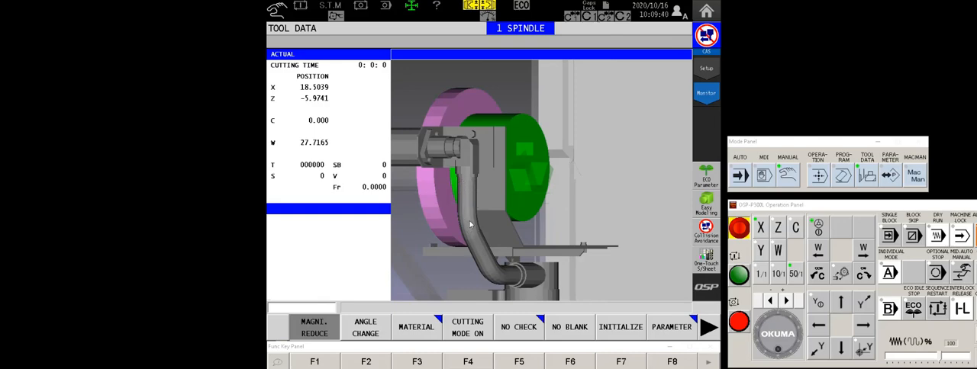
mouse_move(540, 246)
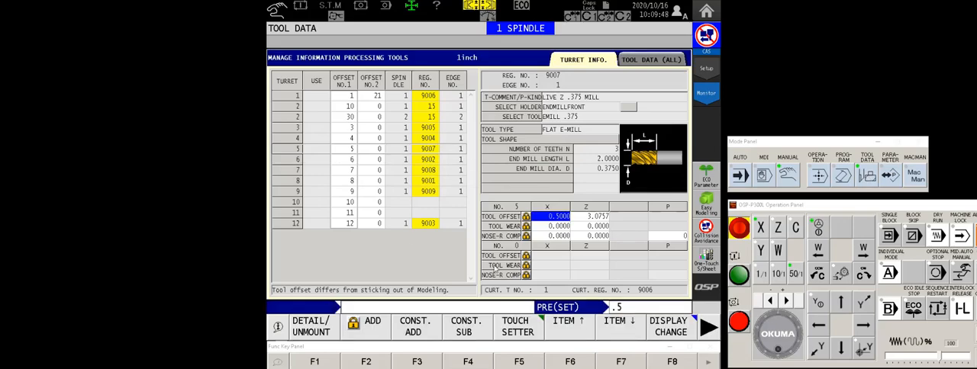
- Show the touch setter window with arm position X 18.5039, Z -5.9741 and interlocks
left_click(516, 326)
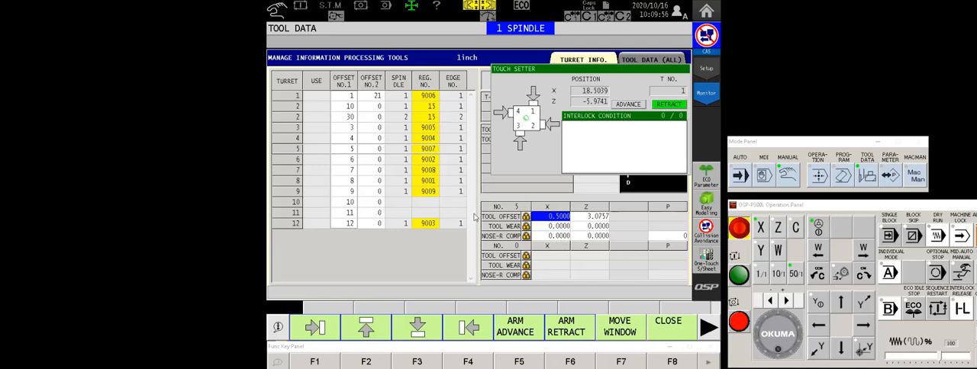
mouse_move(665, 256)
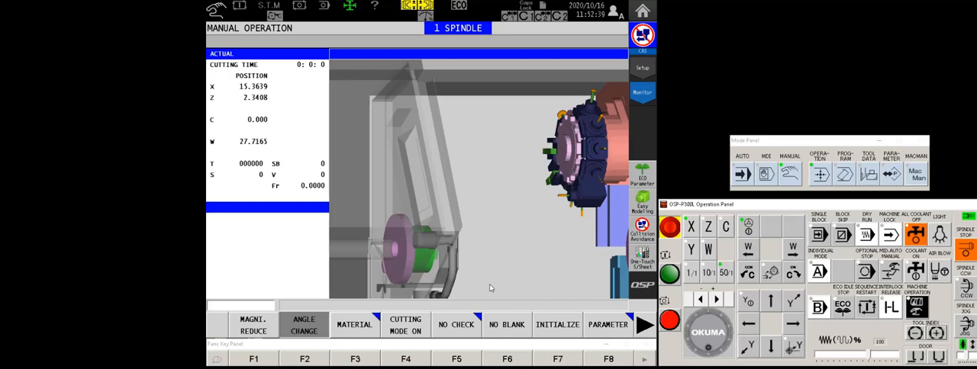
mouse_move(536, 232)
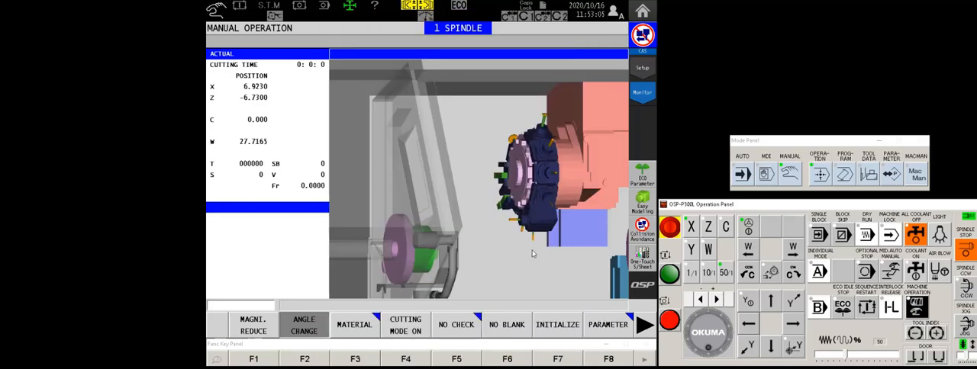
mouse_move(564, 237)
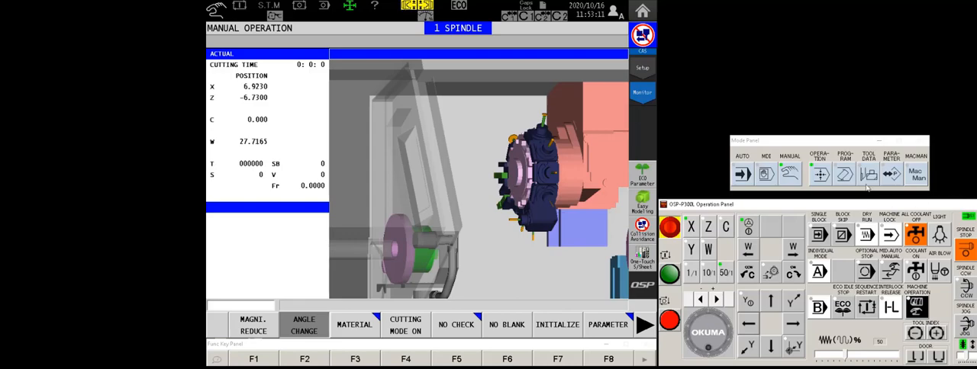
mouse_move(958, 169)
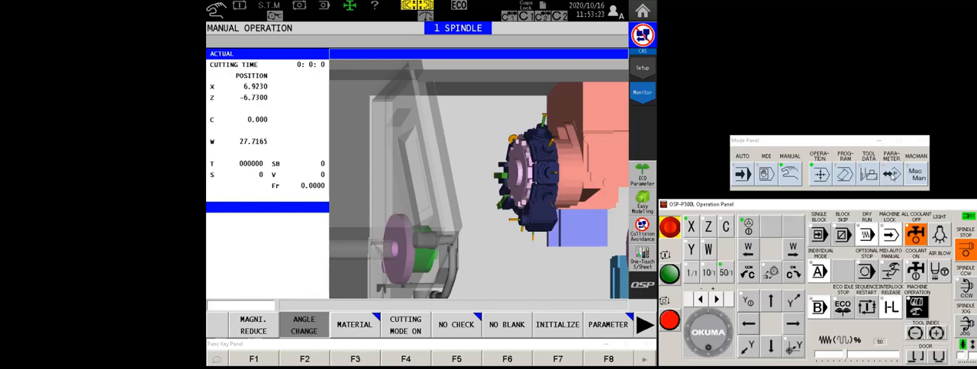
- Review sensor positions: +PROG X 3.7700, Z 9.0806, with tool 11 at Z 5.6208
left_click(609, 324)
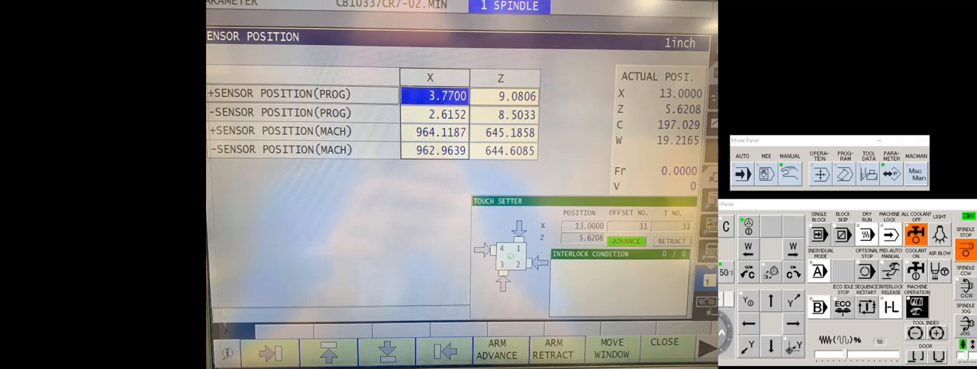
mouse_move(769, 53)
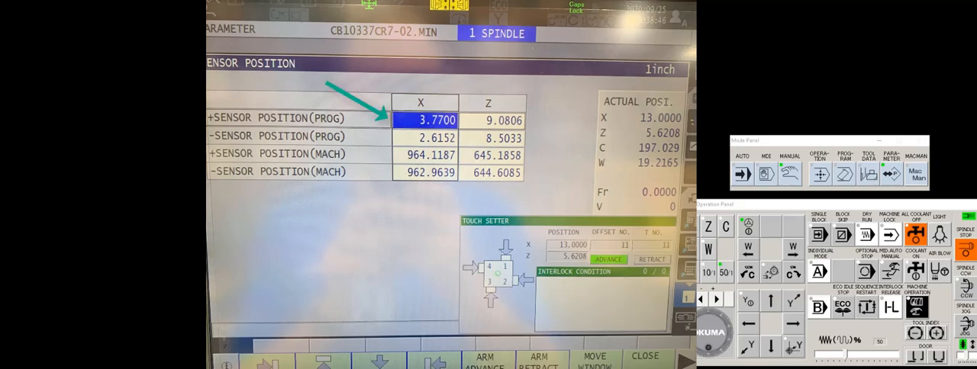
mouse_move(934, 168)
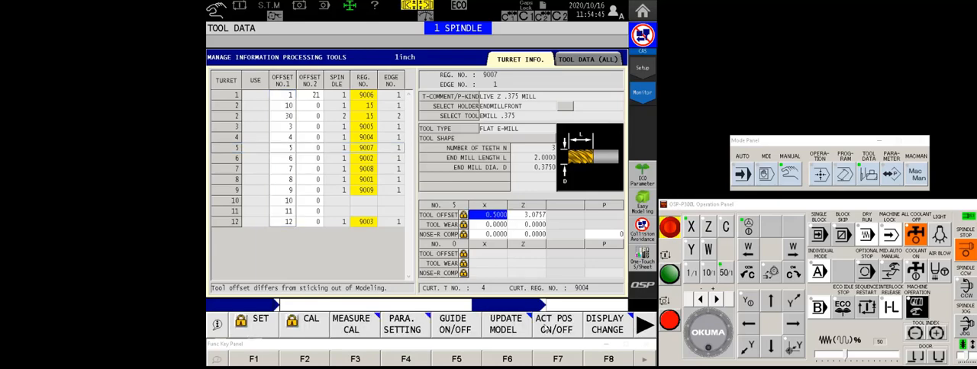
- Enter -0.5 as offset No. 5's X tool offset and return to the machine model view
left_click(260, 319)
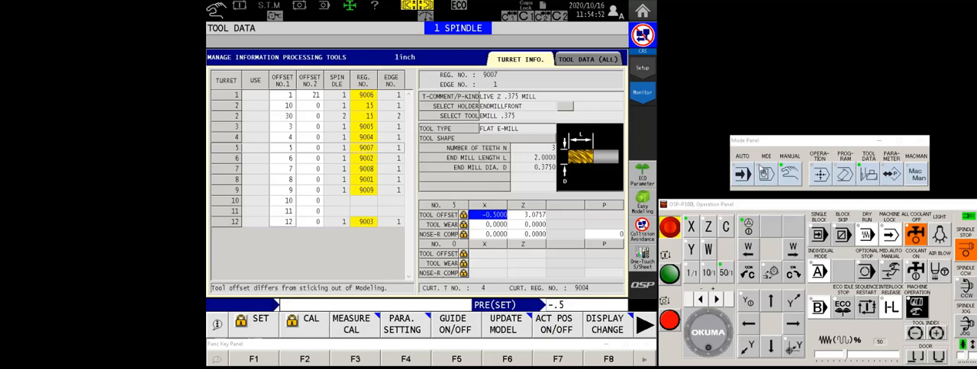
mouse_move(792, 176)
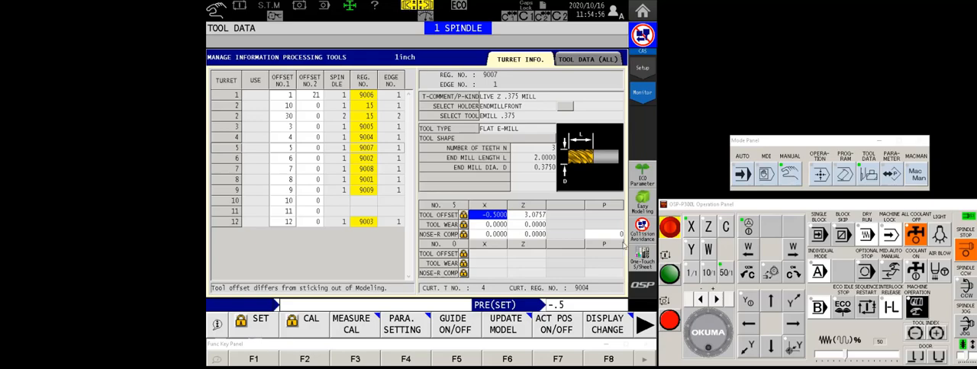
mouse_move(768, 273)
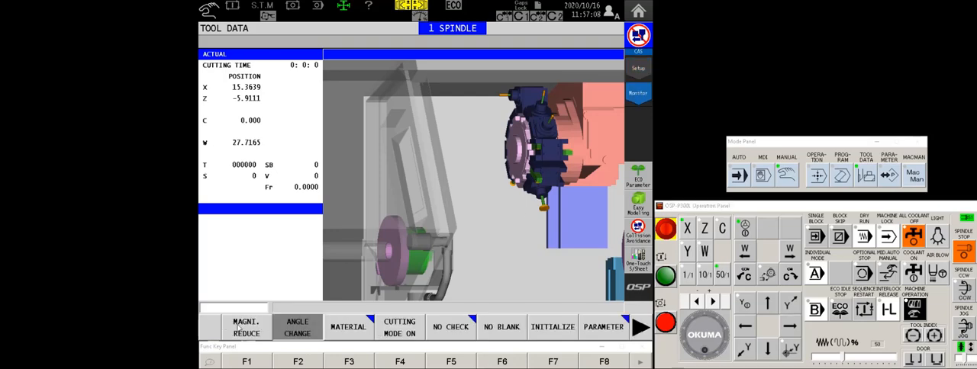
- Show turret station 2's double turning tool, offset 30 on spindle 2, in the tool table
left_click(246, 326)
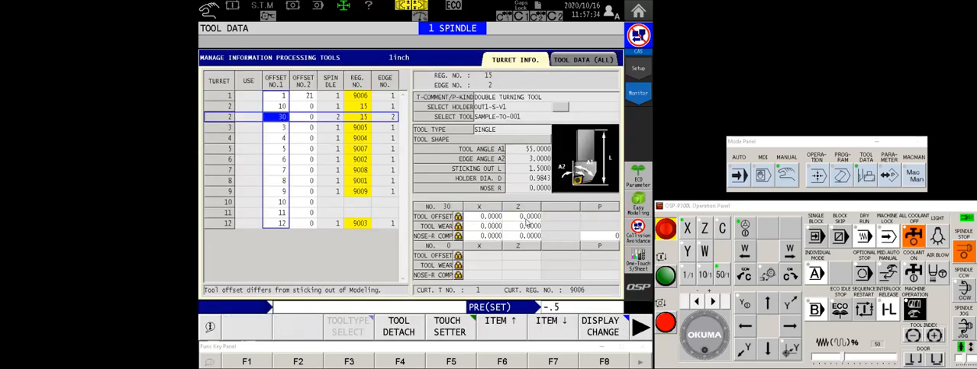
- Check turret 3's drill offsets, then show the CAS model turret close-up in Setup
left_click(275, 128)
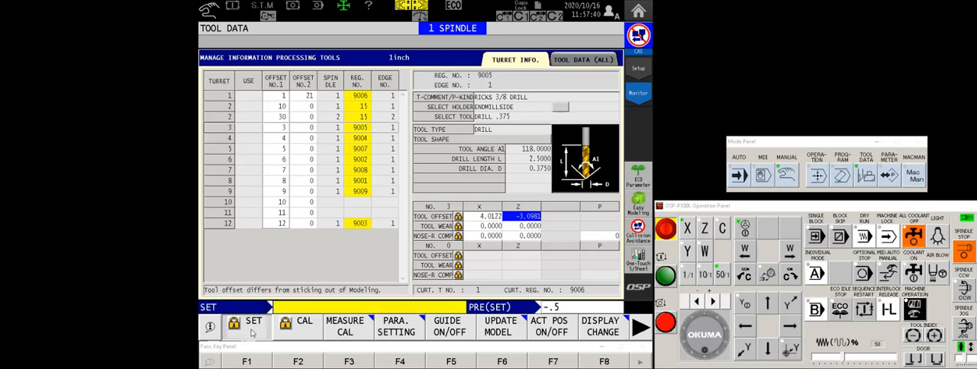
left_click(253, 320)
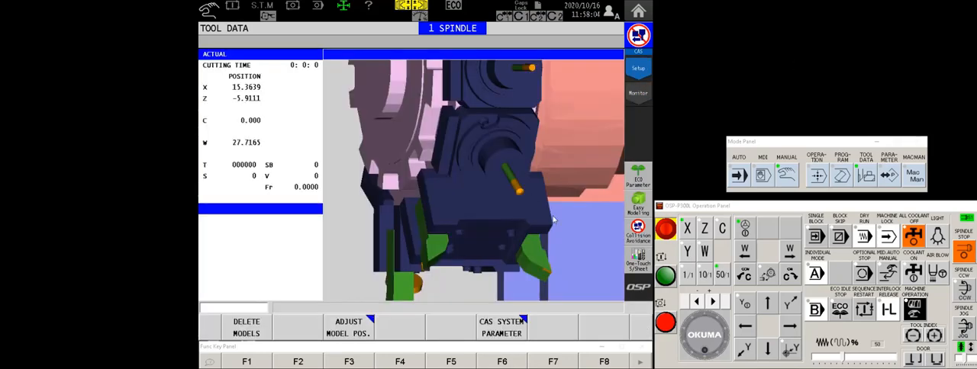
mouse_move(440, 260)
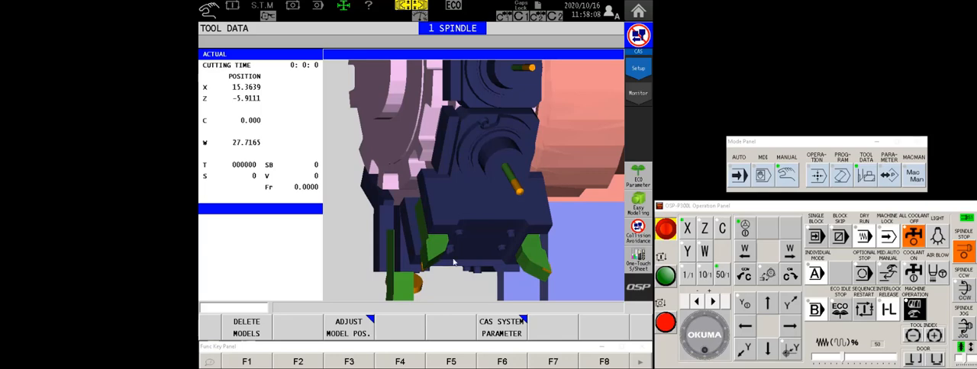
mouse_move(520, 286)
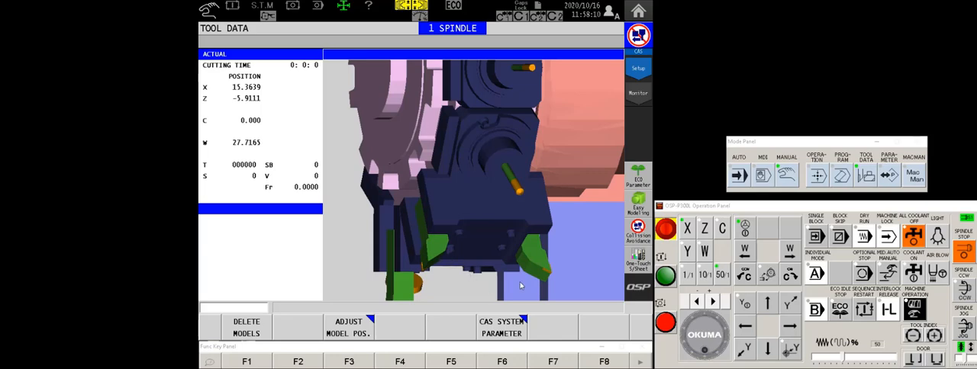
mouse_move(969, 112)
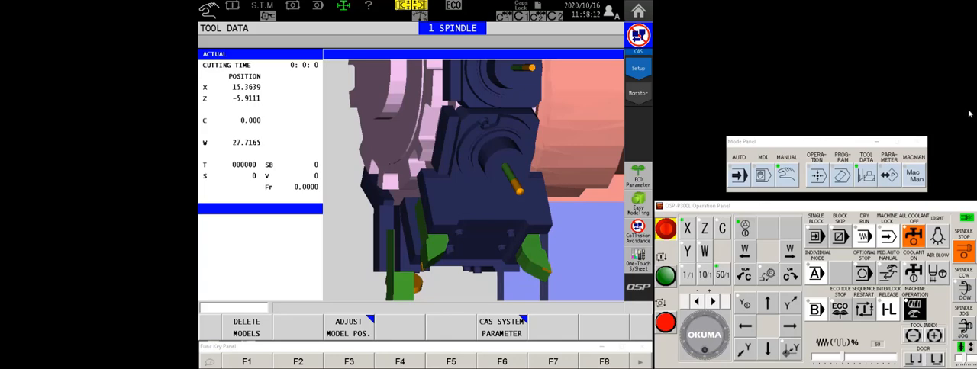
mouse_move(514, 233)
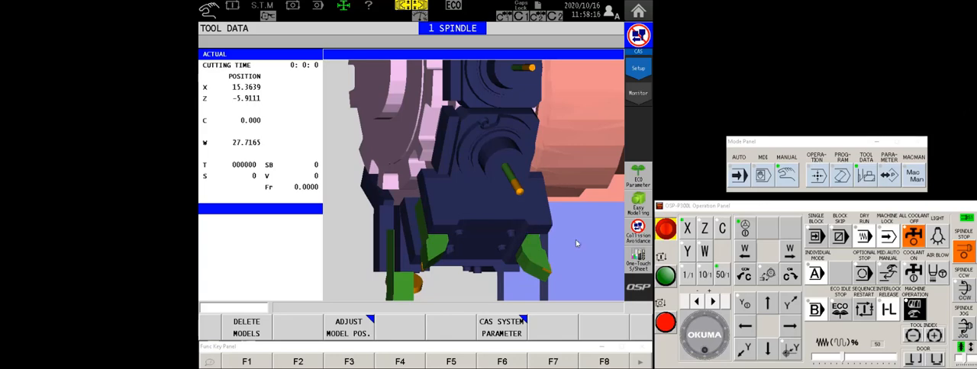
mouse_move(559, 205)
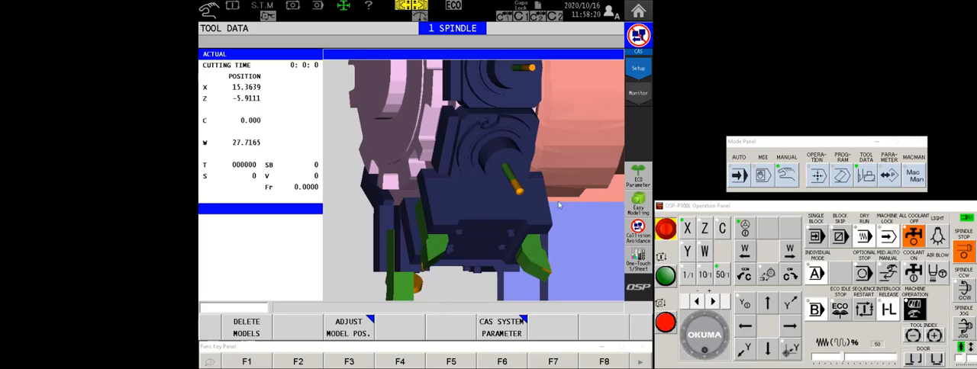
mouse_move(590, 213)
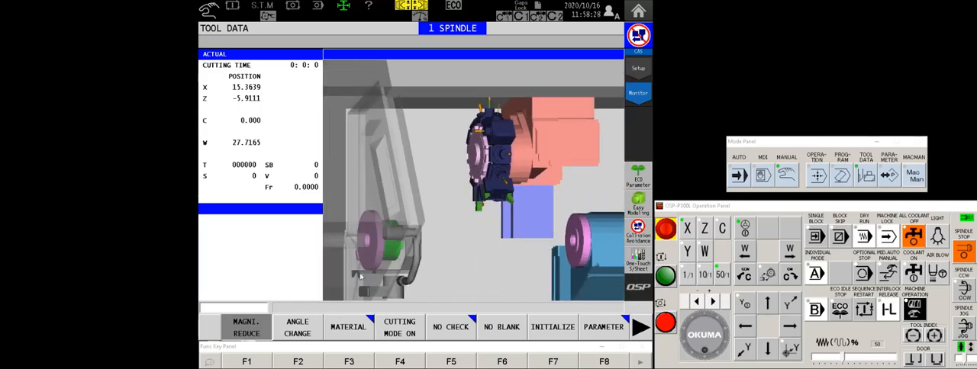
- View the machine model head-on, turret between main and sub spindles
left_click(297, 327)
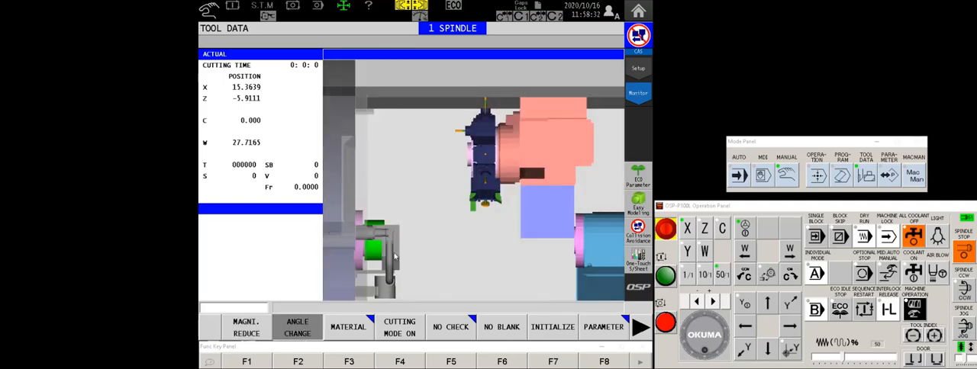
mouse_move(500, 290)
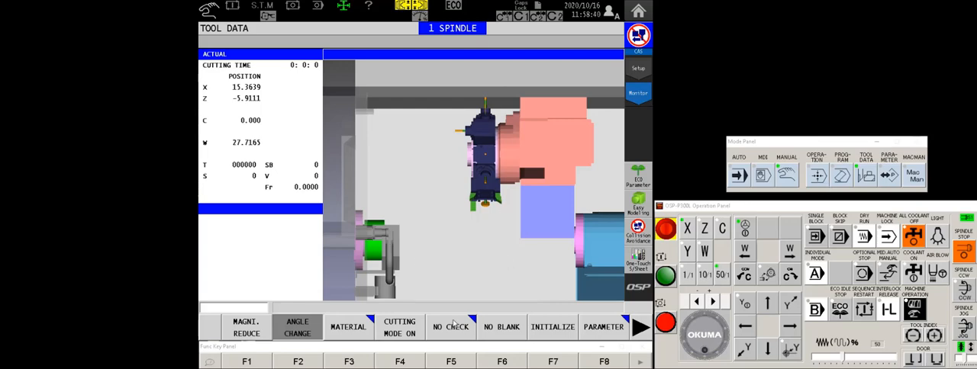
mouse_move(523, 194)
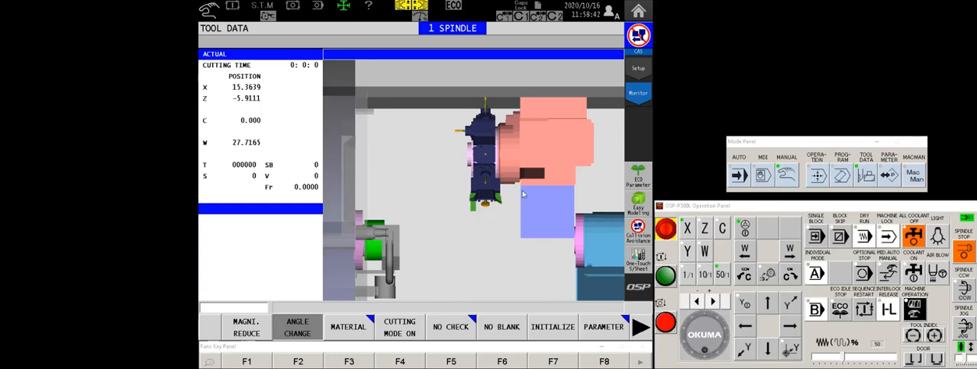
mouse_move(525, 109)
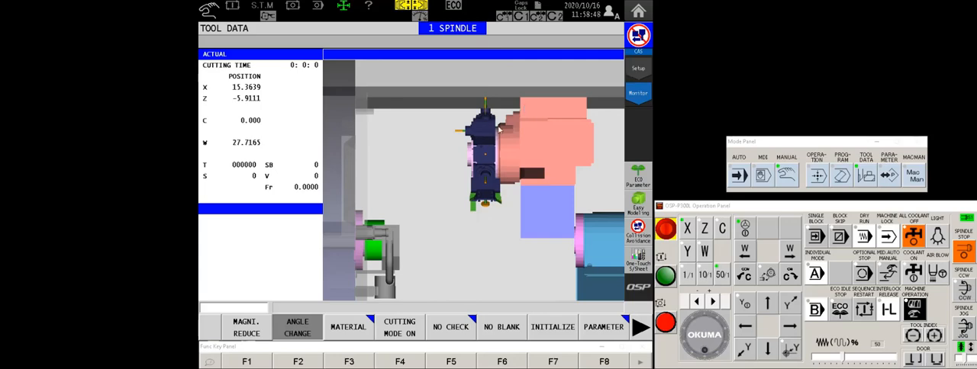
mouse_move(548, 316)
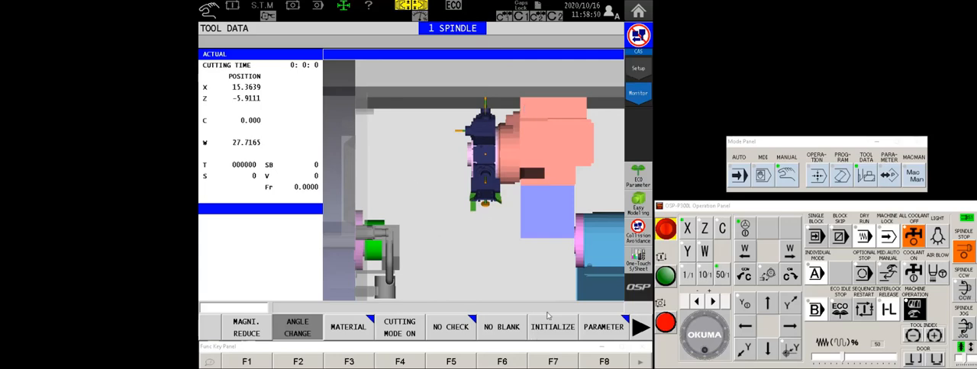
mouse_move(815, 361)
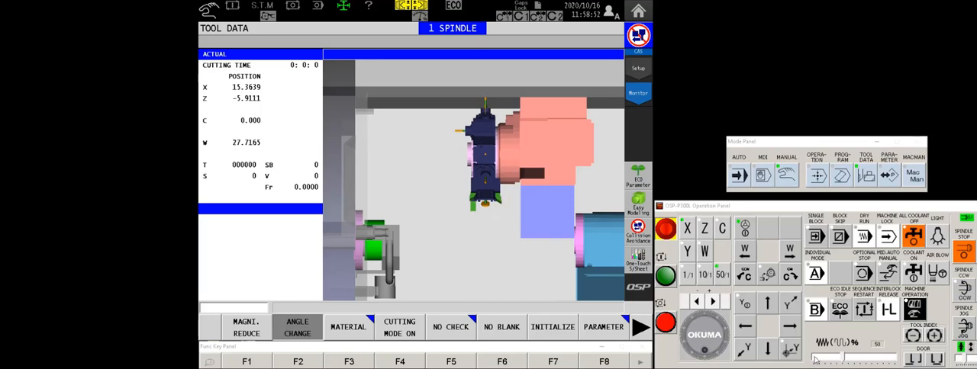
left_click(769, 349)
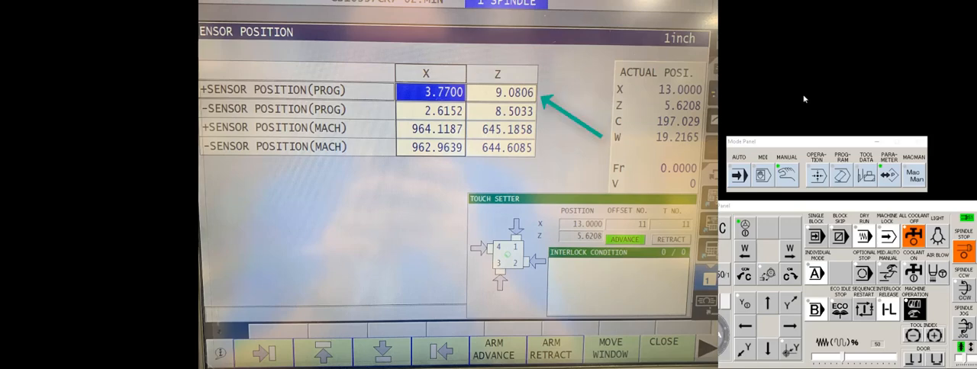
mouse_move(923, 115)
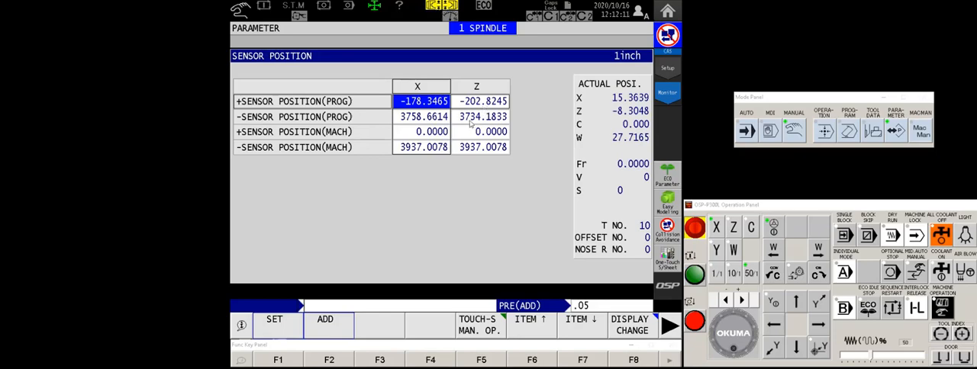
mouse_move(936, 136)
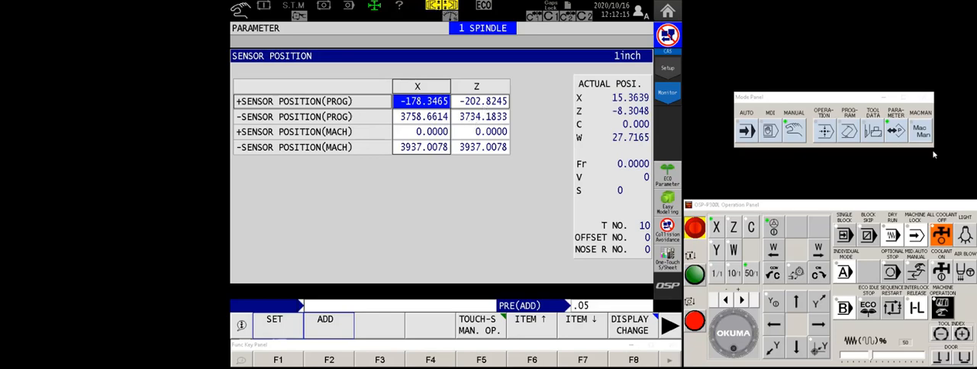
mouse_move(801, 172)
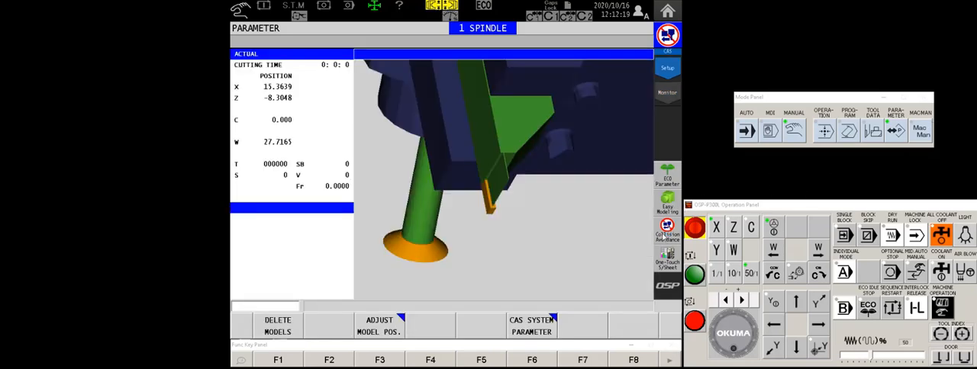
mouse_move(546, 216)
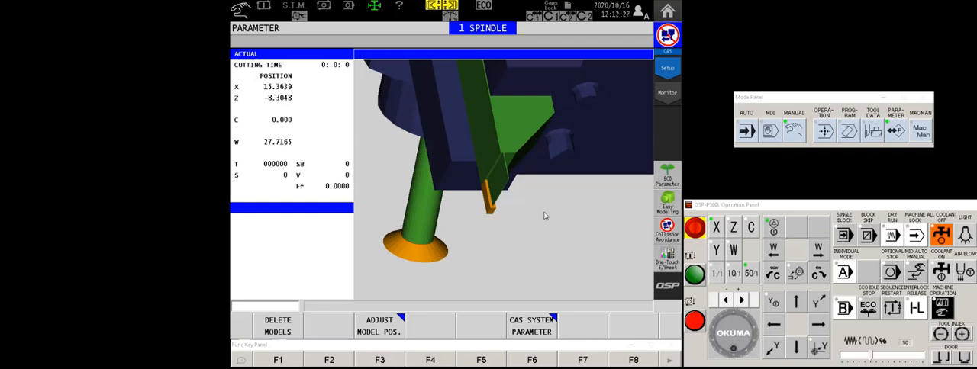
mouse_move(552, 193)
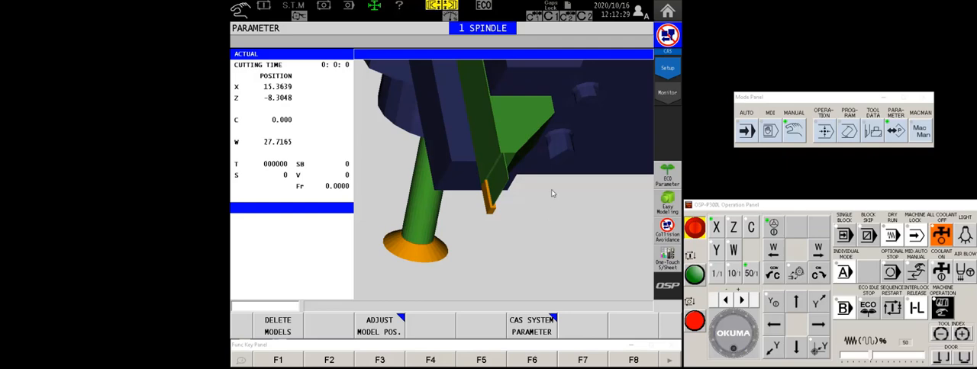
mouse_move(551, 219)
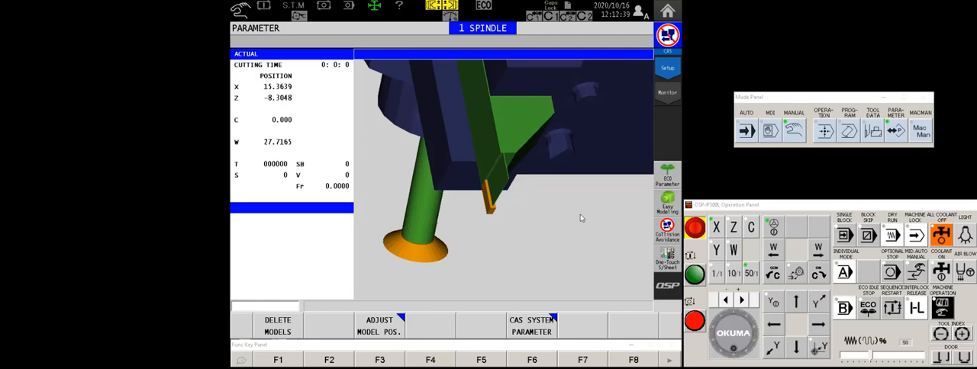
mouse_move(535, 221)
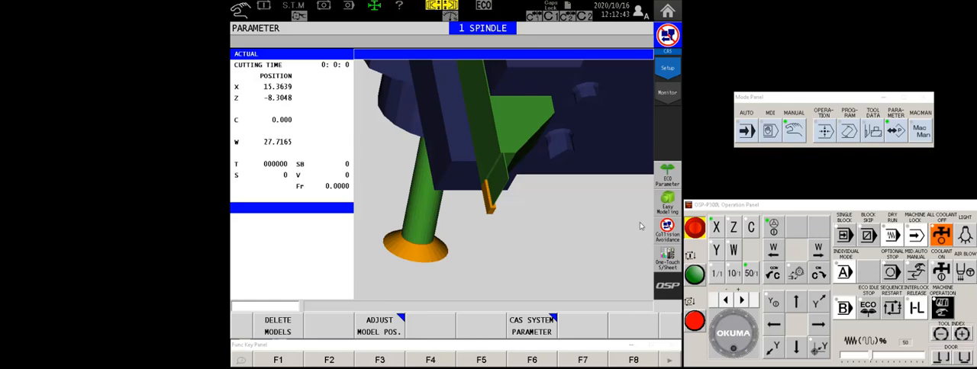
mouse_move(475, 119)
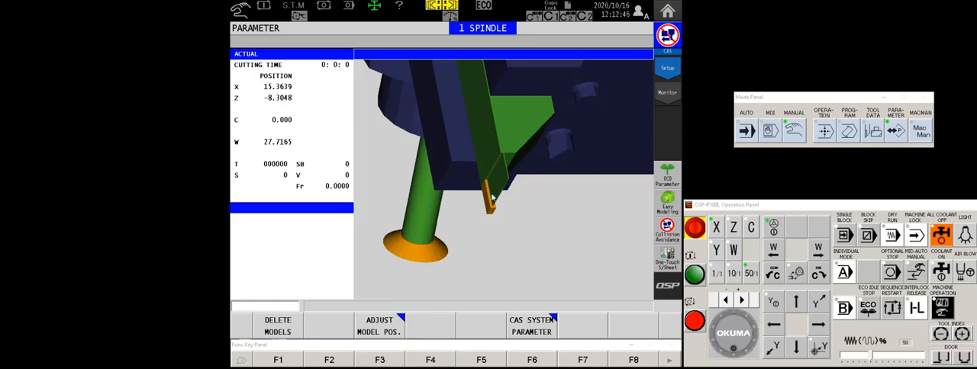
mouse_move(494, 214)
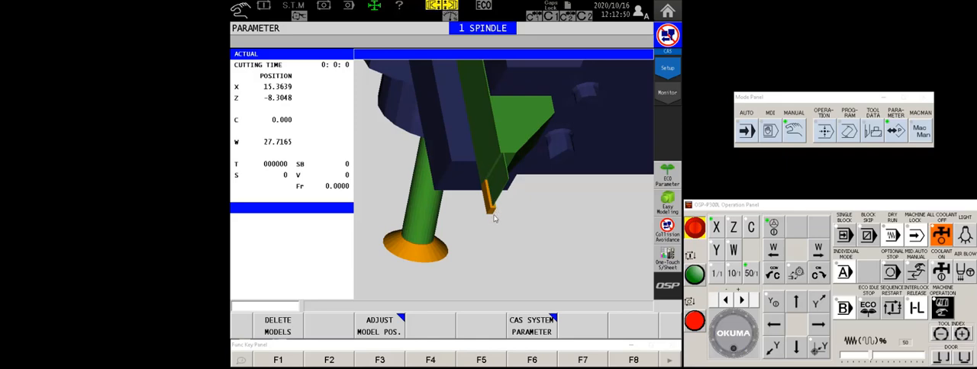
mouse_move(507, 133)
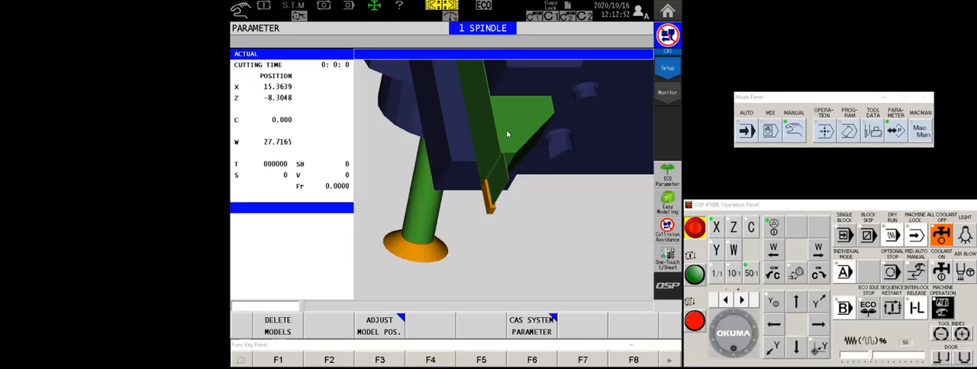
mouse_move(502, 220)
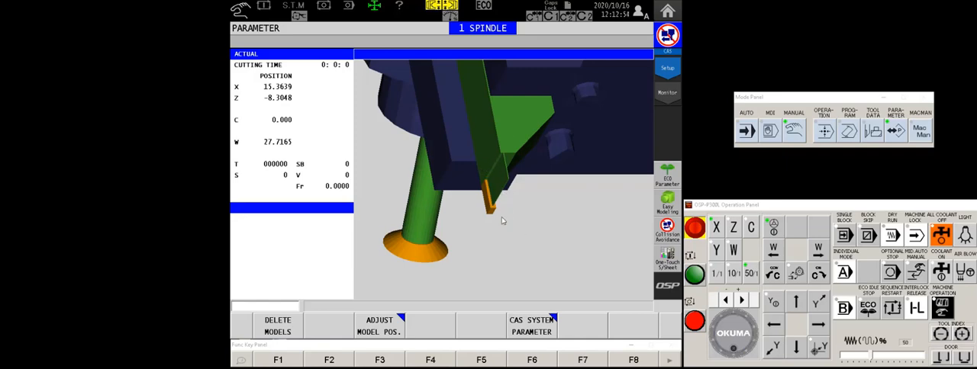
mouse_move(430, 254)
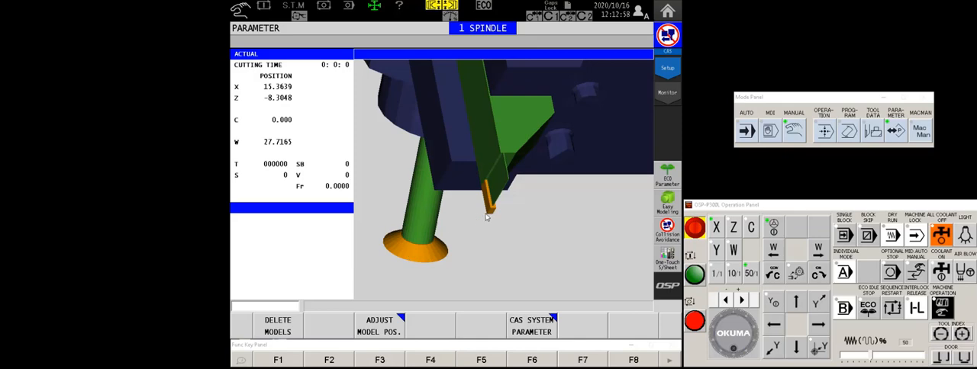
mouse_move(467, 222)
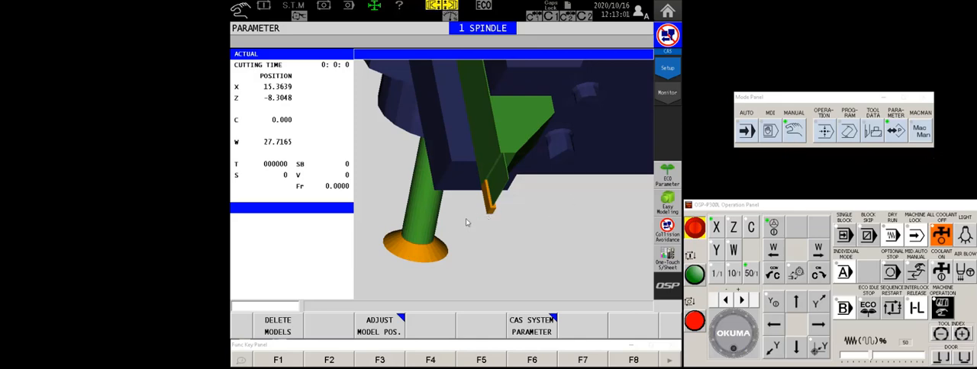
mouse_move(486, 219)
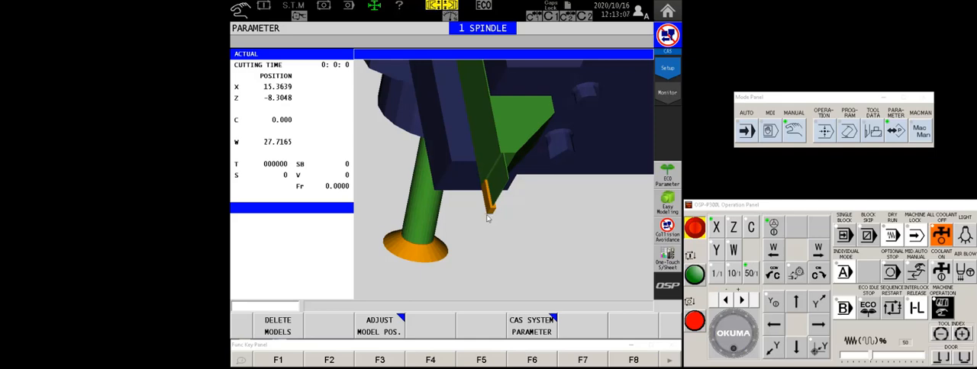
mouse_move(594, 193)
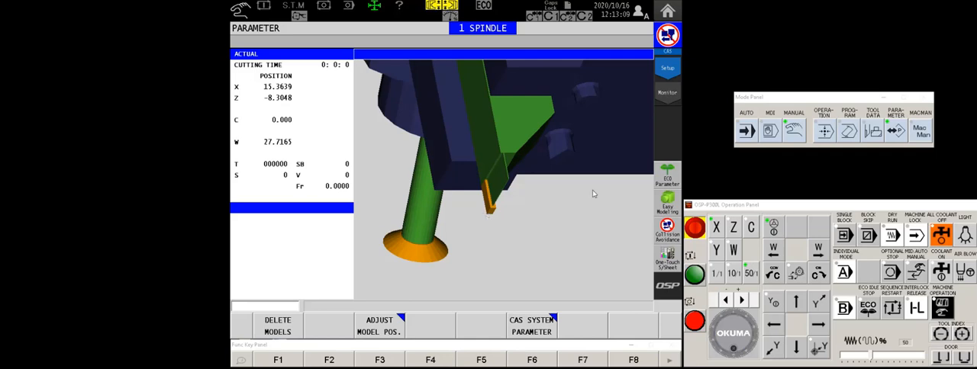
mouse_move(801, 137)
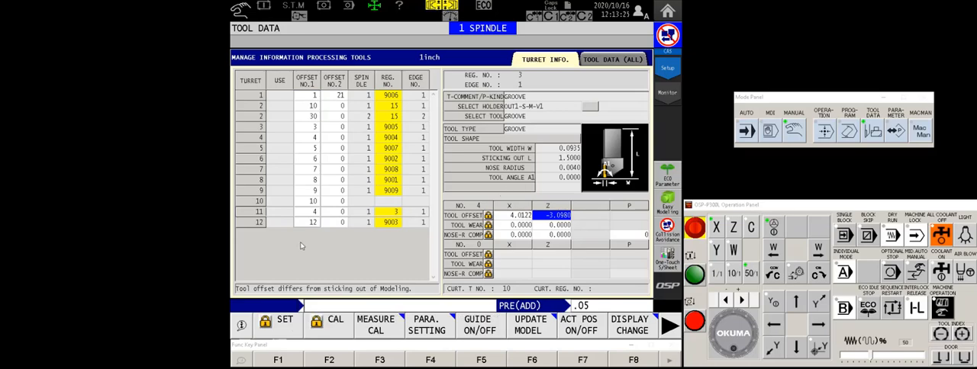
- Select turret 11's grooving tool (offset 4, X 4.0122, Z -3.0980), then show the 3D model
left_click(314, 212)
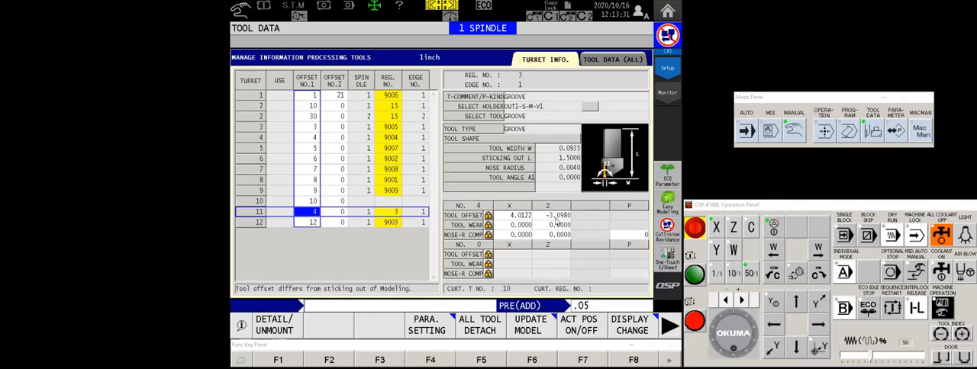
mouse_move(584, 185)
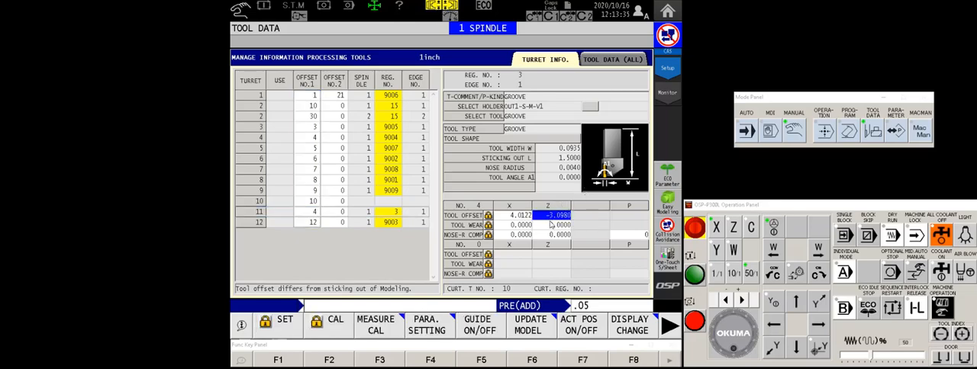
left_click(669, 326)
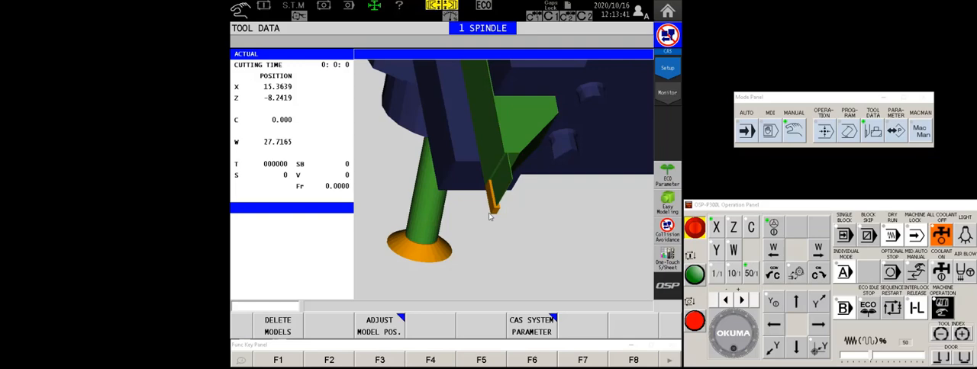
mouse_move(509, 216)
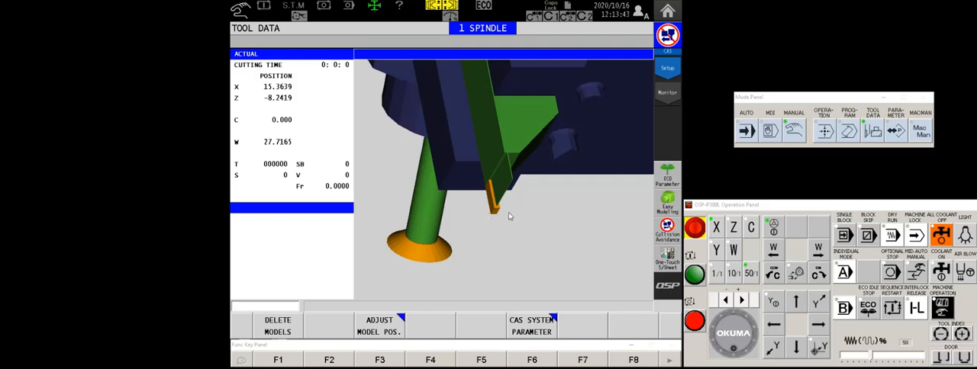
mouse_move(497, 219)
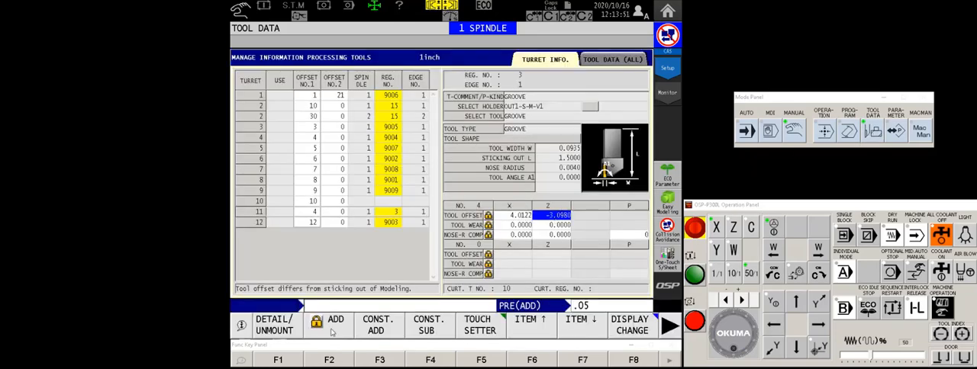
left_click(335, 324)
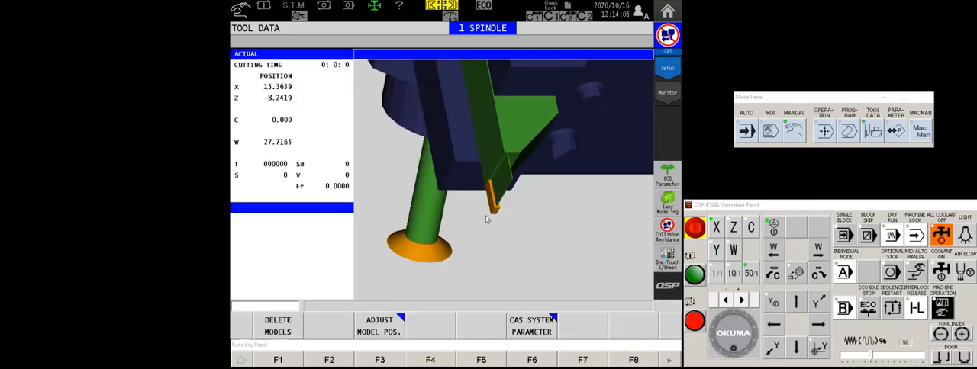
mouse_move(504, 218)
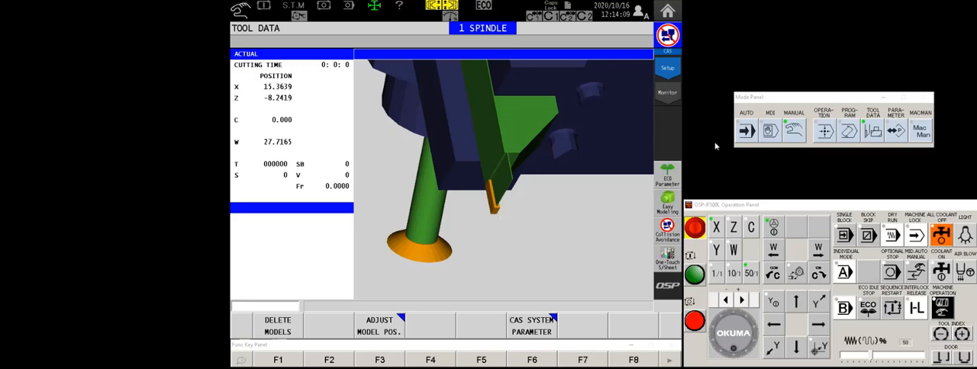
mouse_move(857, 153)
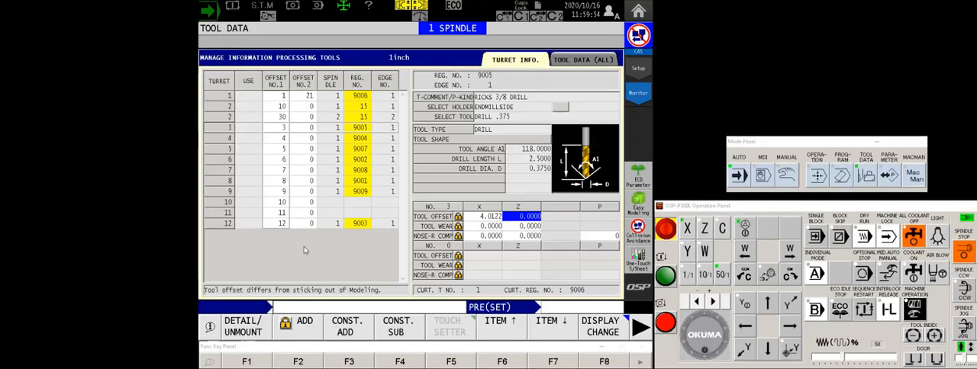
mouse_move(357, 230)
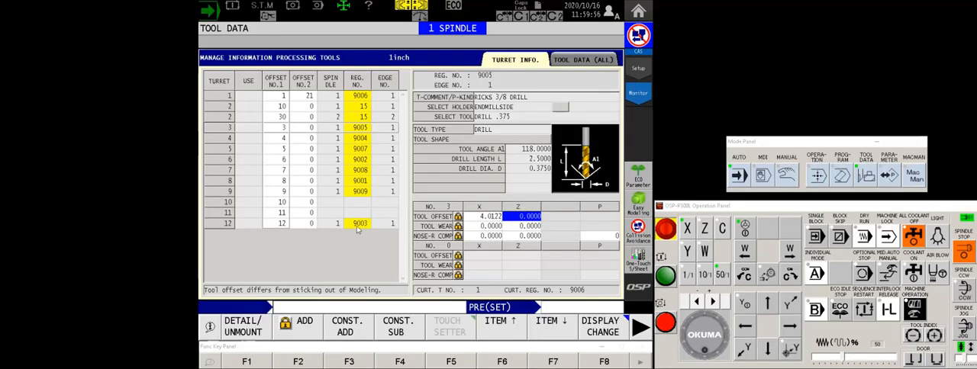
mouse_move(266, 120)
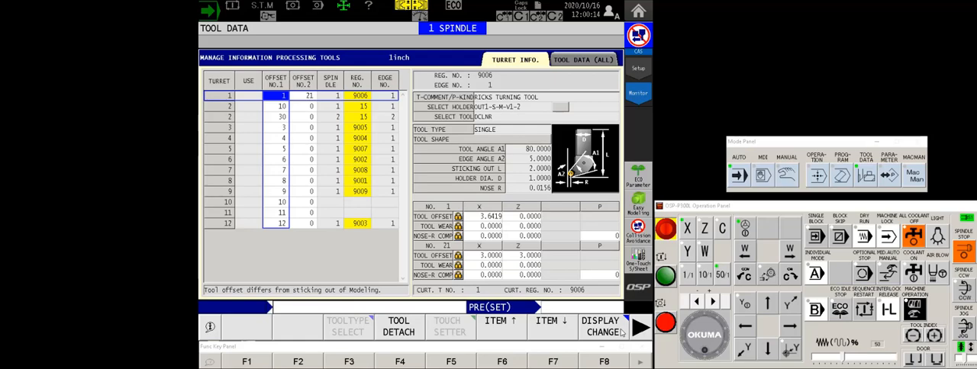
mouse_move(776, 194)
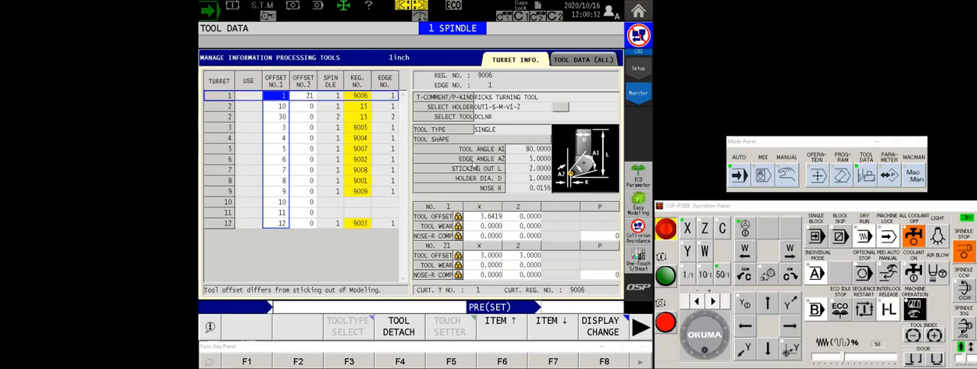
mouse_move(696, 135)
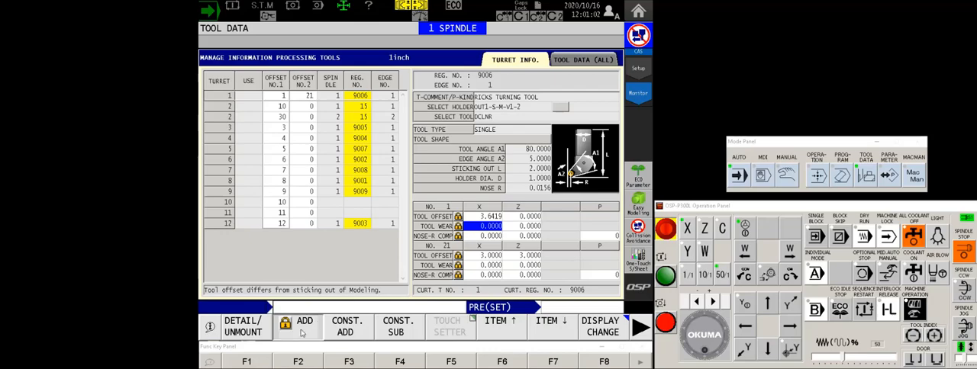
- Add -0.002 to turret 1's X tool offset No. 1, making it 3.6399
left_click(304, 326)
type("-.002")
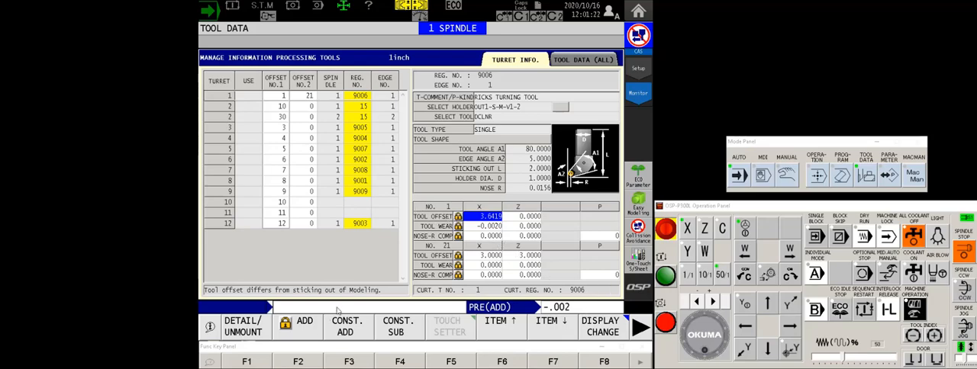
left_click(303, 324)
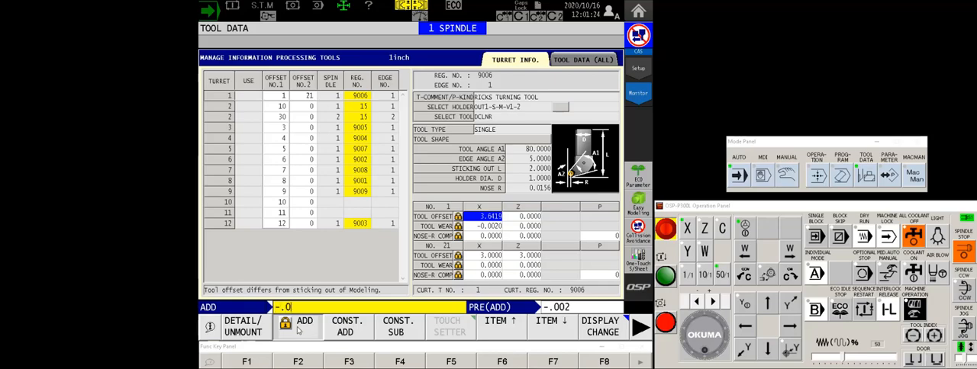
left_click(304, 320)
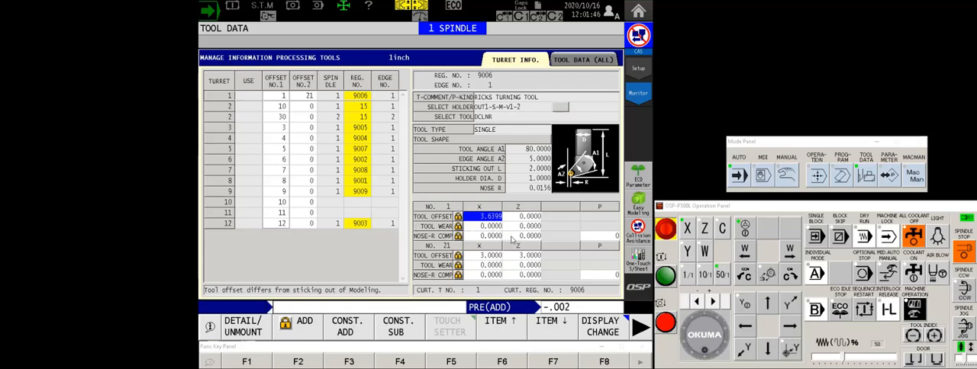
mouse_move(597, 265)
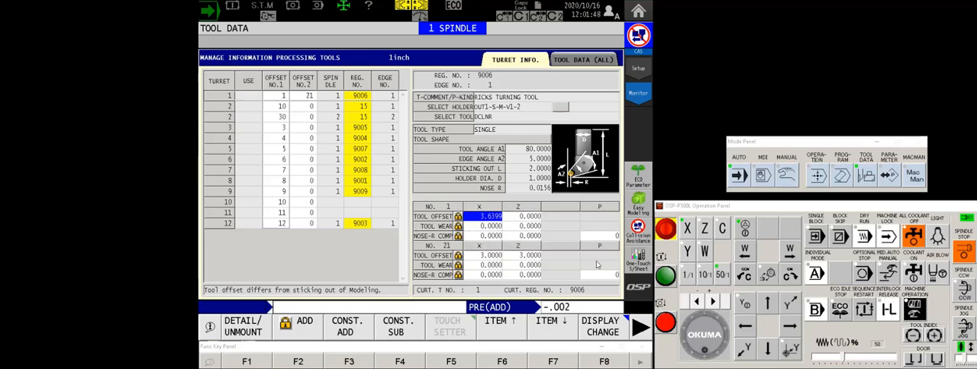
mouse_move(719, 195)
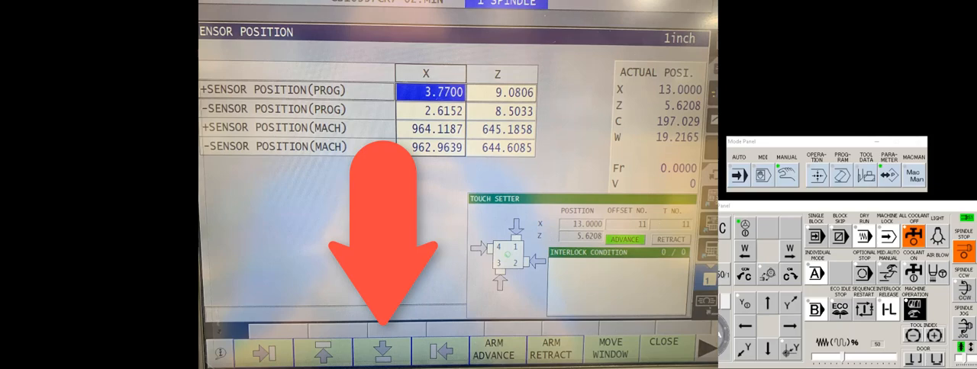
- Bring up the touch setter Sensor Position page showing +sensor programmed X 3.7700
left_click(663, 347)
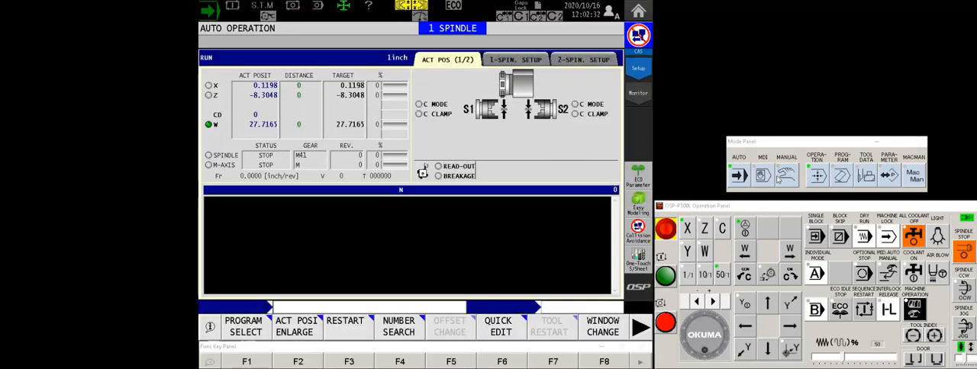
- Show spindle 1's programmed and machine touch-setter X and Z sensor coordinates
left_click(865, 176)
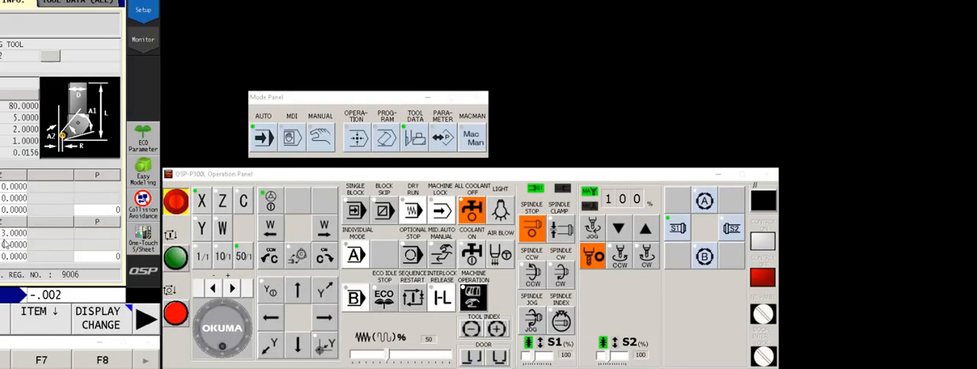
mouse_move(682, 242)
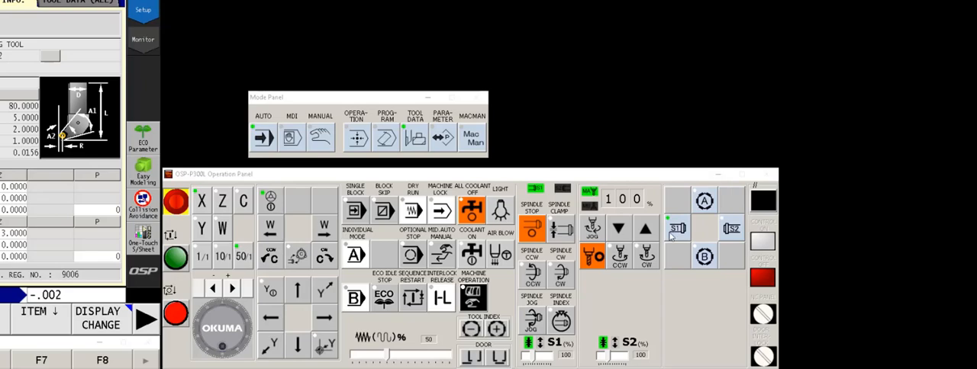
mouse_move(727, 222)
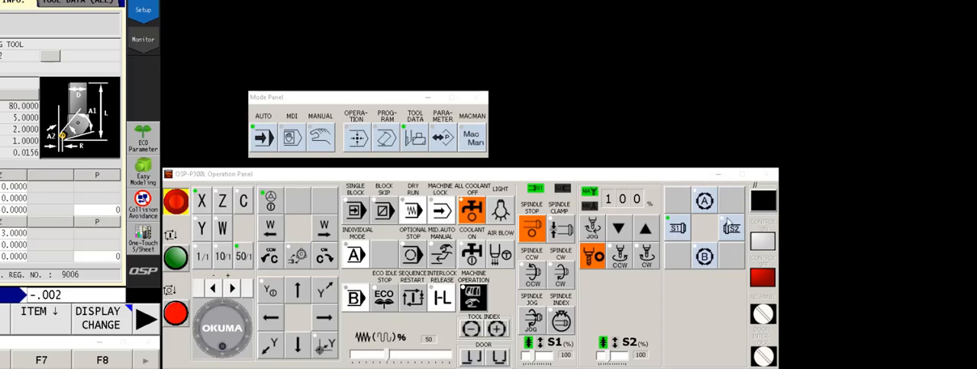
mouse_move(670, 242)
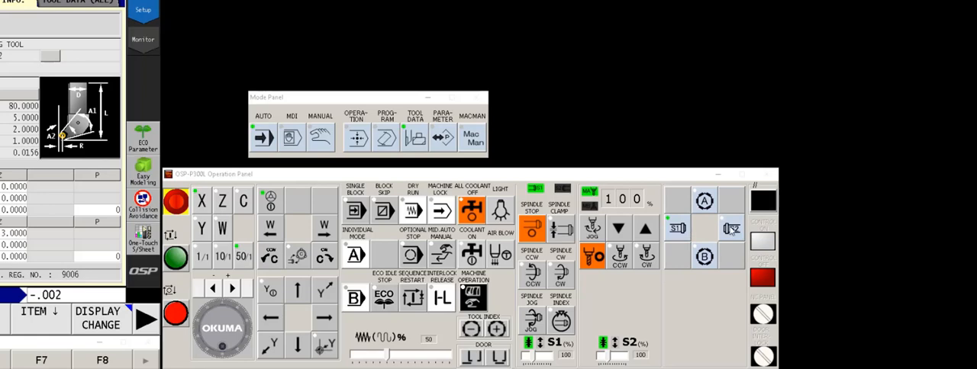
mouse_move(675, 236)
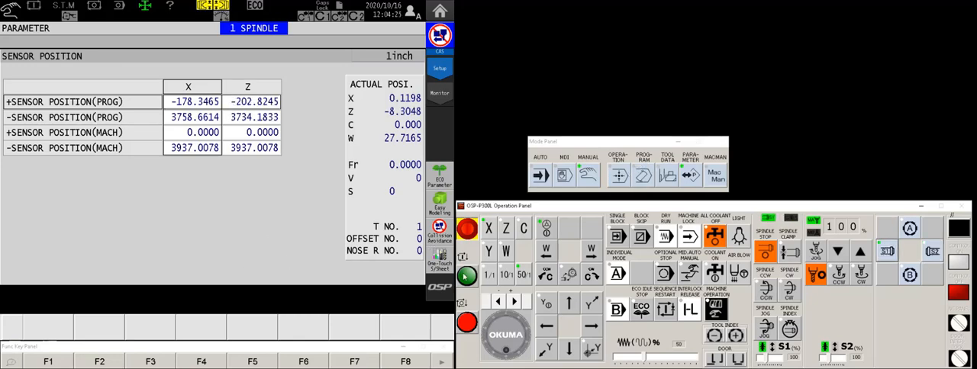
- Display the TURRET INFO. table of station offset numbers, spindles and registration numbers
left_click(933, 252)
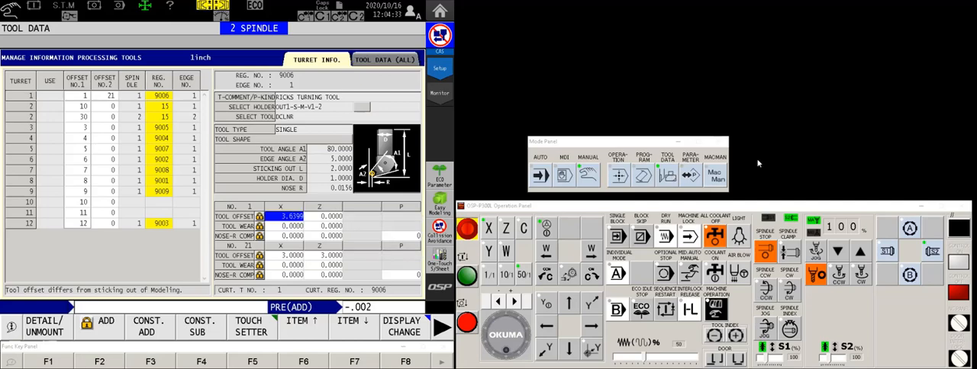
mouse_move(929, 257)
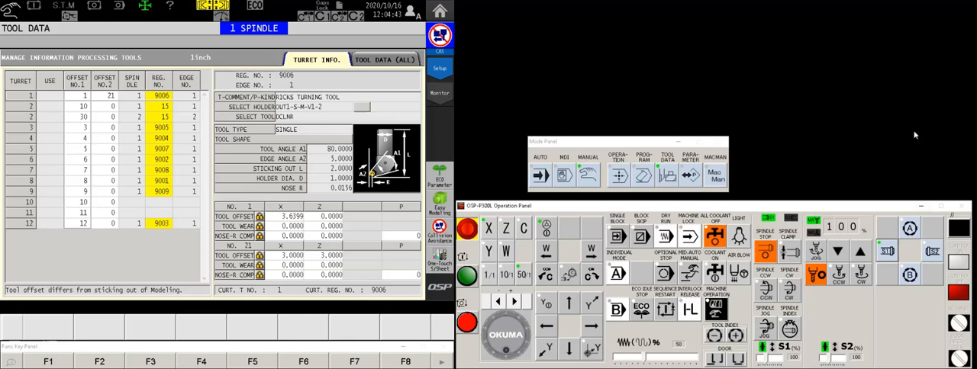
mouse_move(872, 158)
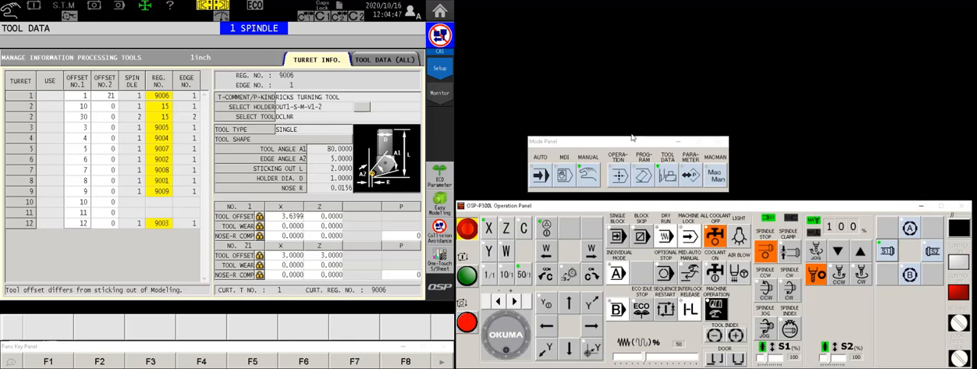
mouse_move(523, 96)
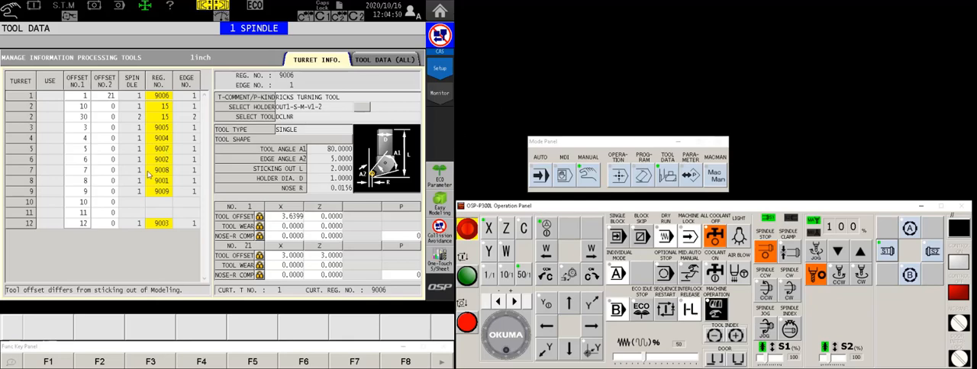
mouse_move(525, 110)
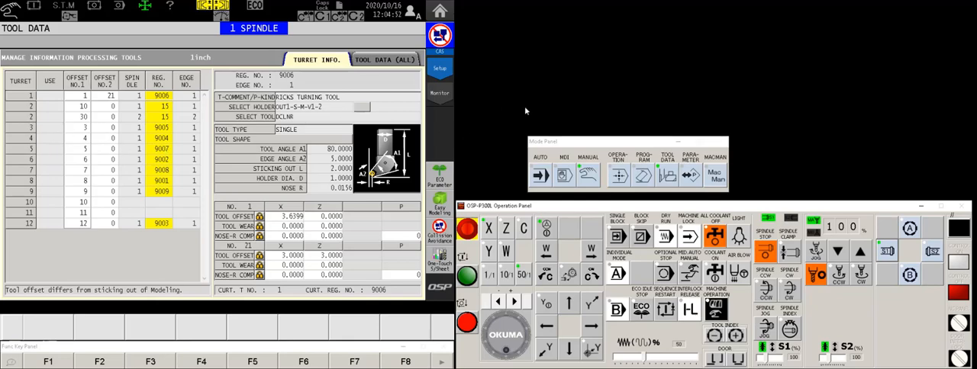
mouse_move(538, 102)
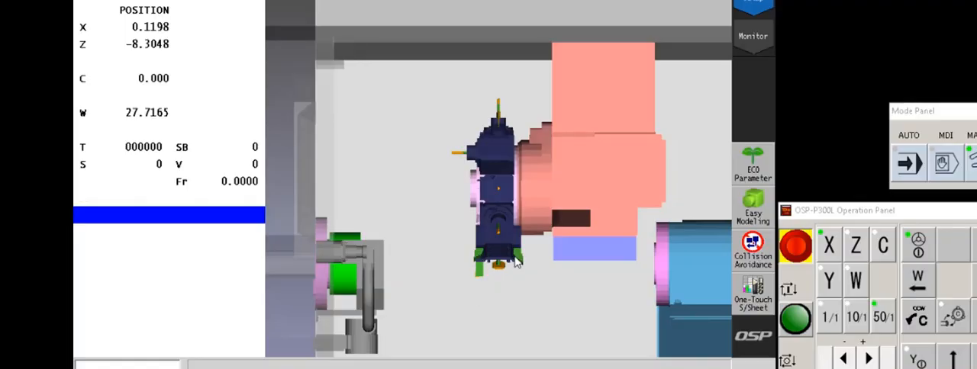
mouse_move(530, 267)
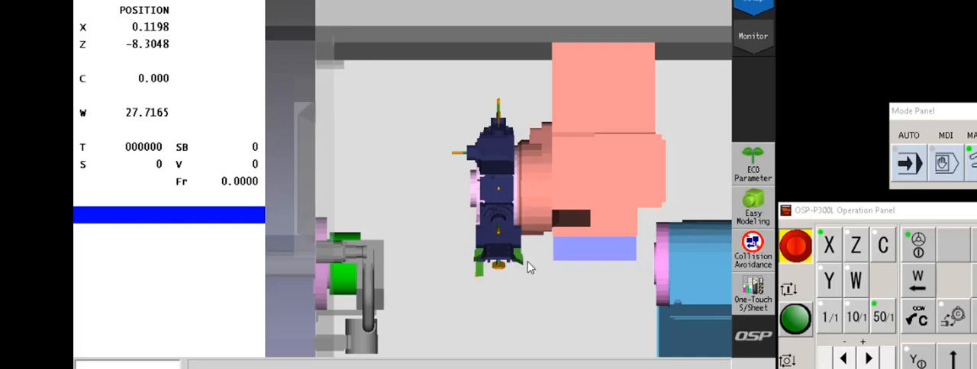
mouse_move(525, 267)
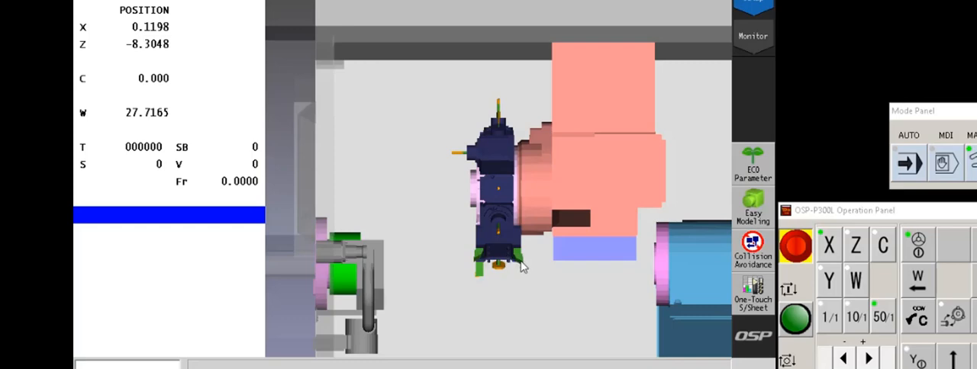
mouse_move(627, 236)
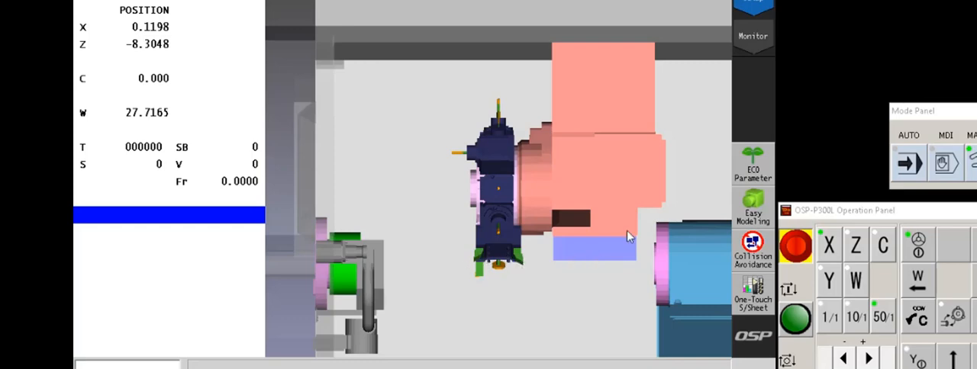
mouse_move(553, 279)
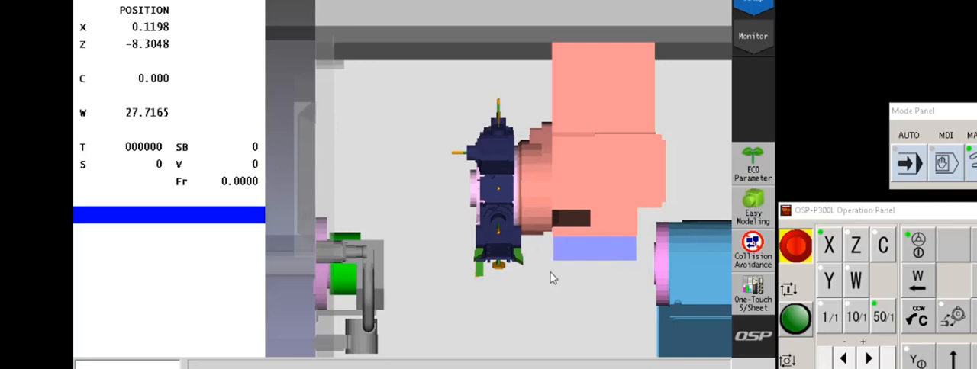
mouse_move(451, 279)
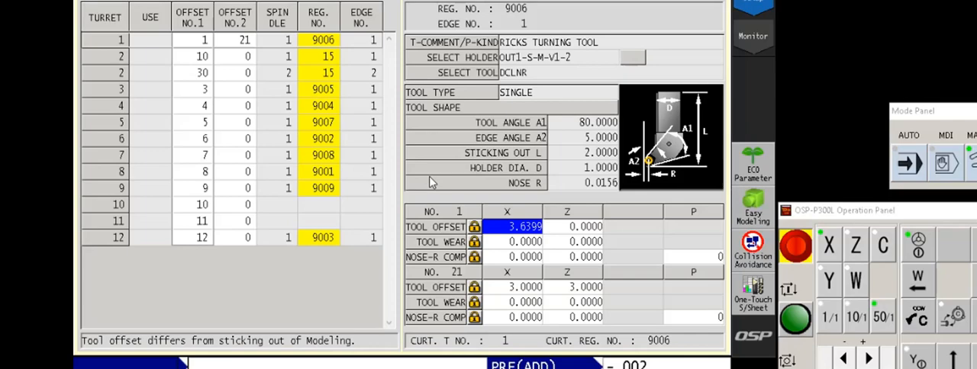
mouse_move(645, 174)
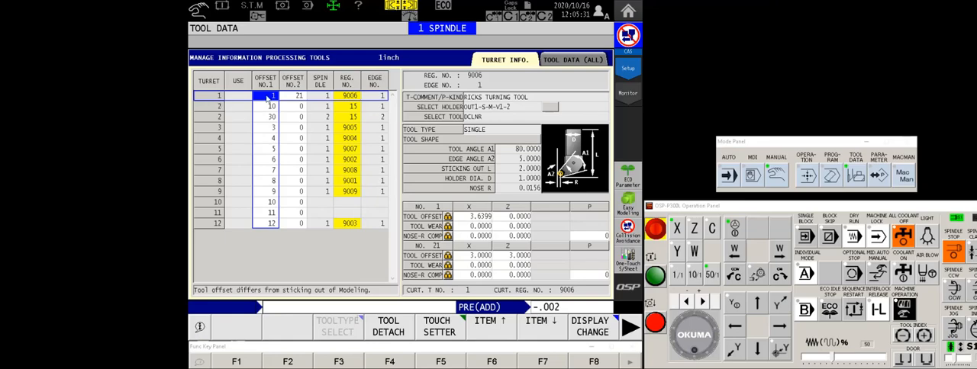
mouse_move(268, 100)
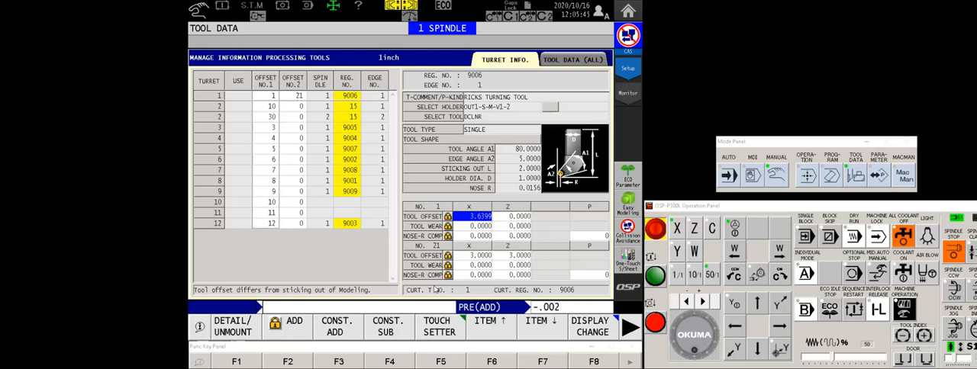
mouse_move(475, 262)
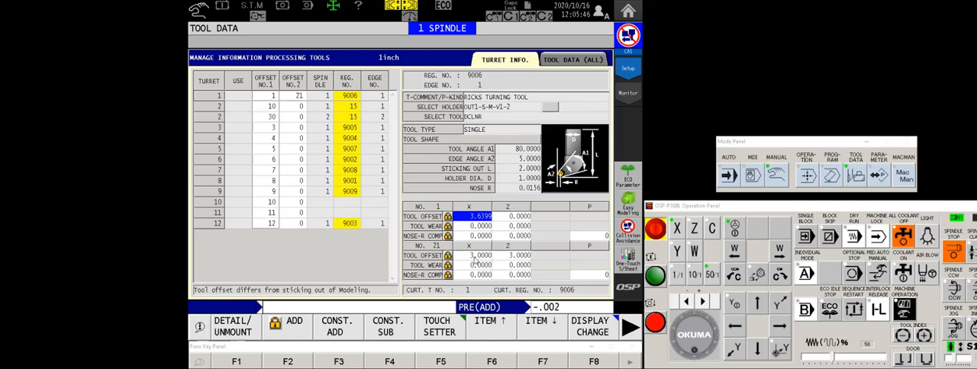
mouse_move(511, 261)
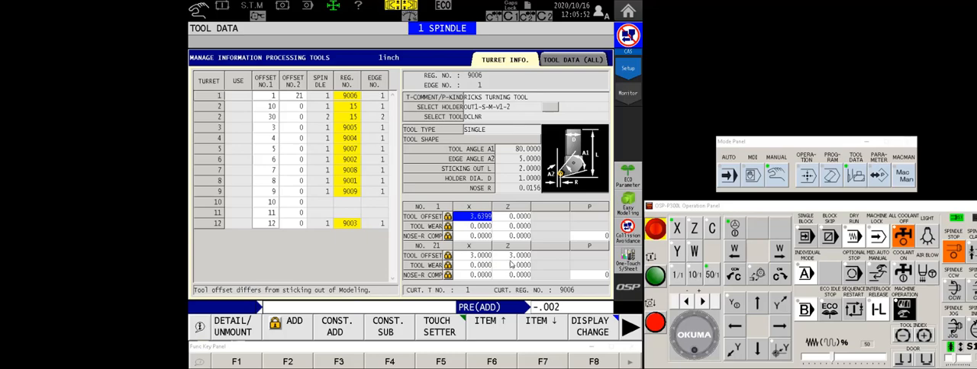
mouse_move(309, 99)
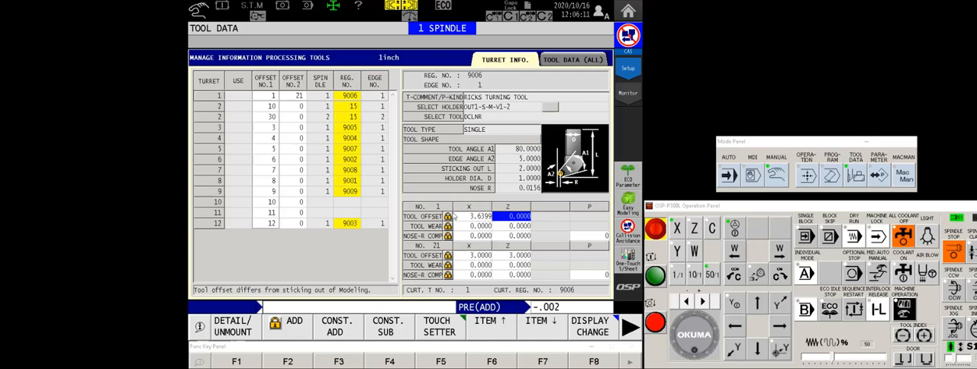
mouse_move(488, 250)
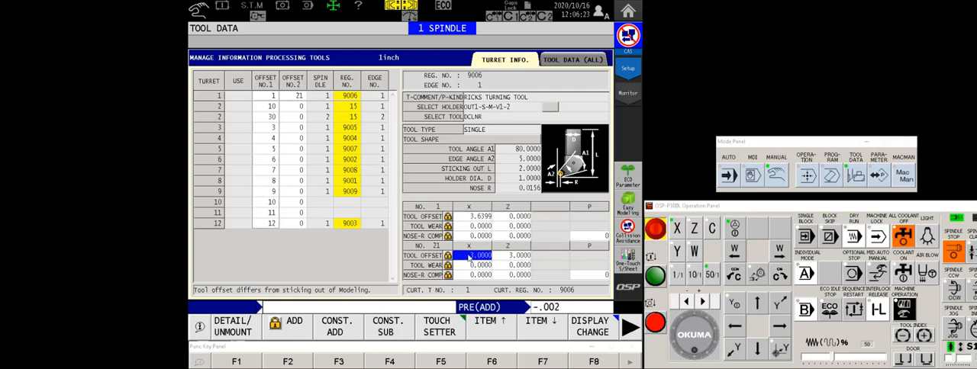
mouse_move(471, 264)
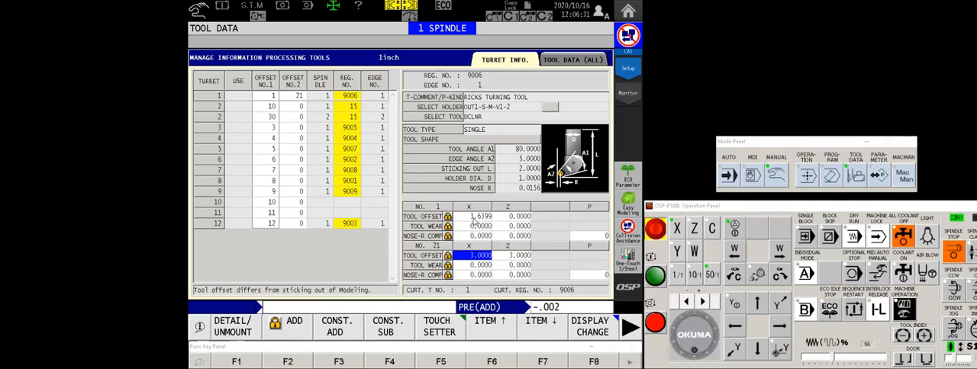
mouse_move(487, 222)
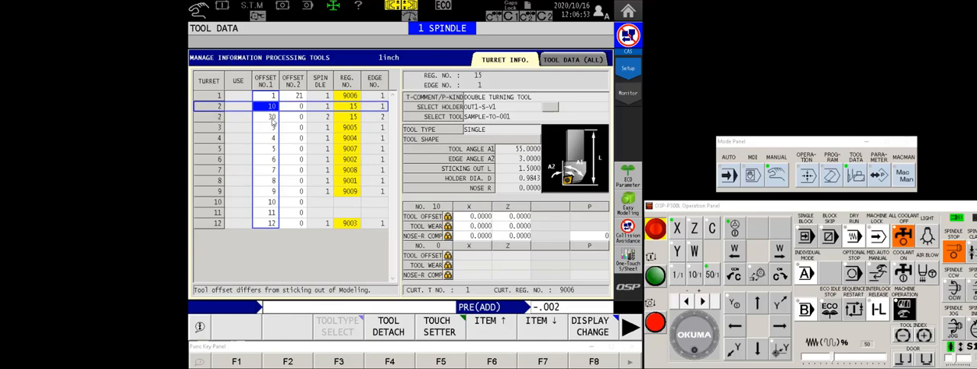
- Compare turret 2's edge 1 (offset 10) and edge 2 (offset 30, spindle 2)
left_click(272, 117)
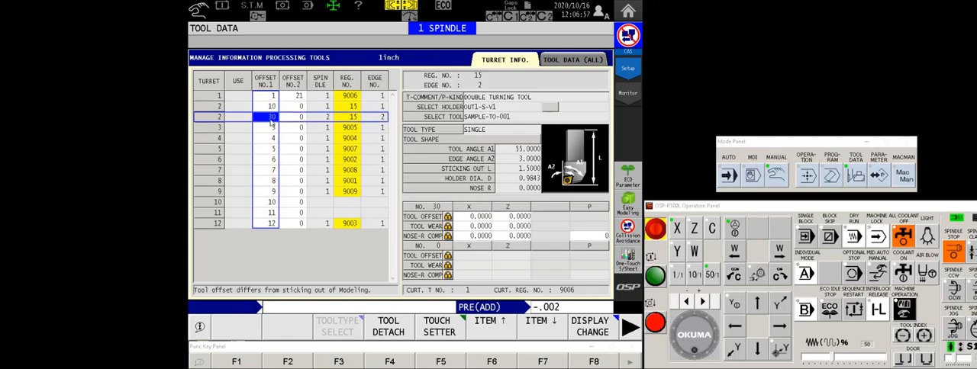
left_click(272, 106)
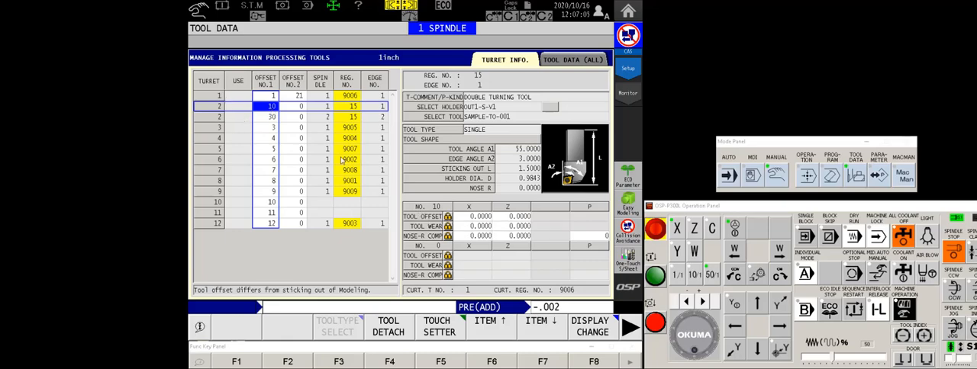
left_click(273, 117)
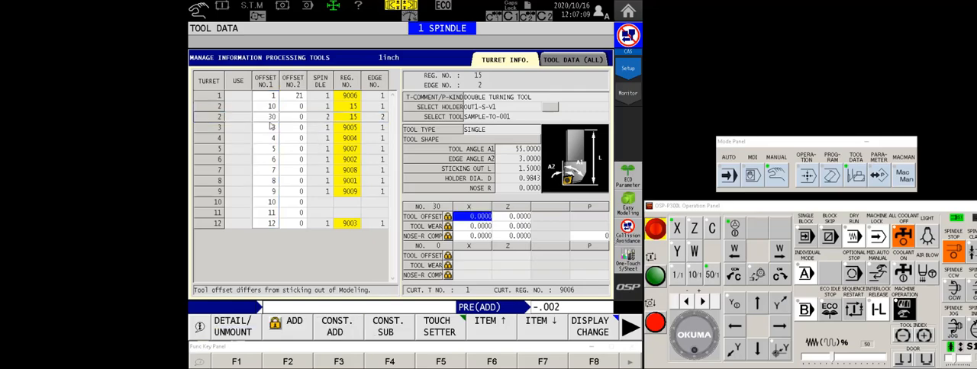
left_click(271, 117)
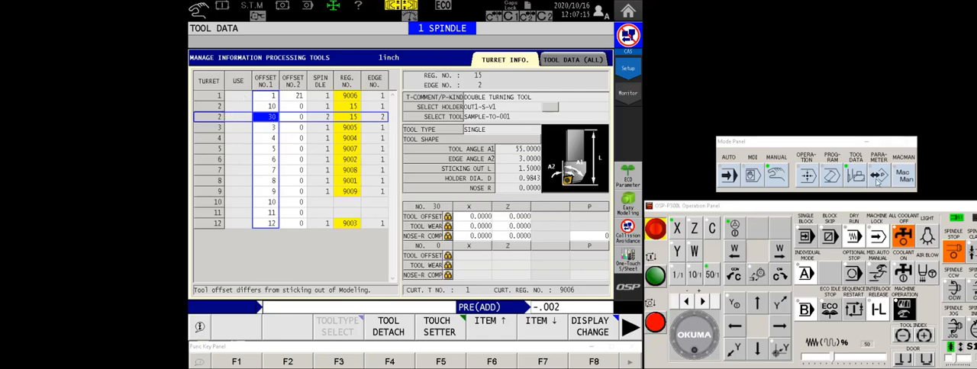
mouse_move(499, 175)
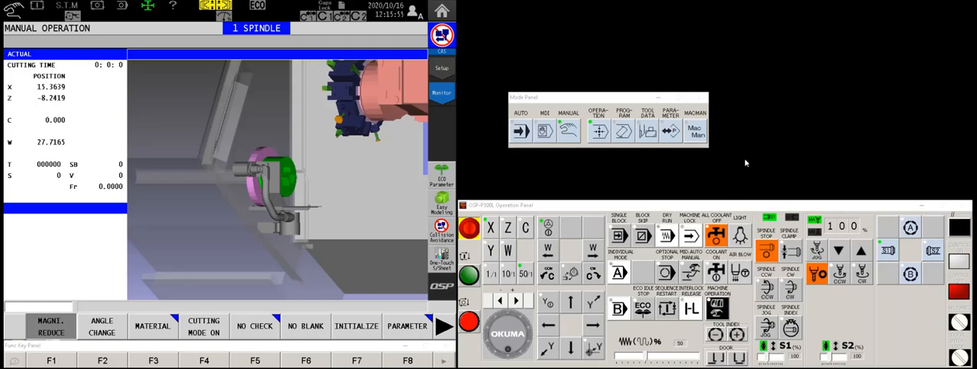
mouse_move(812, 173)
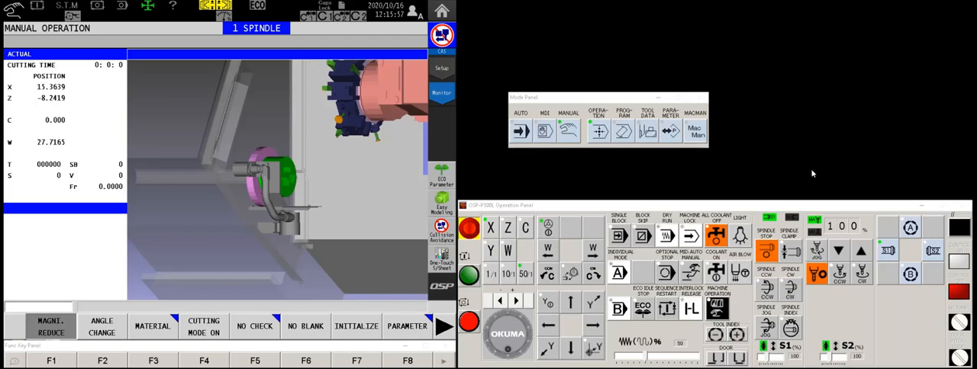